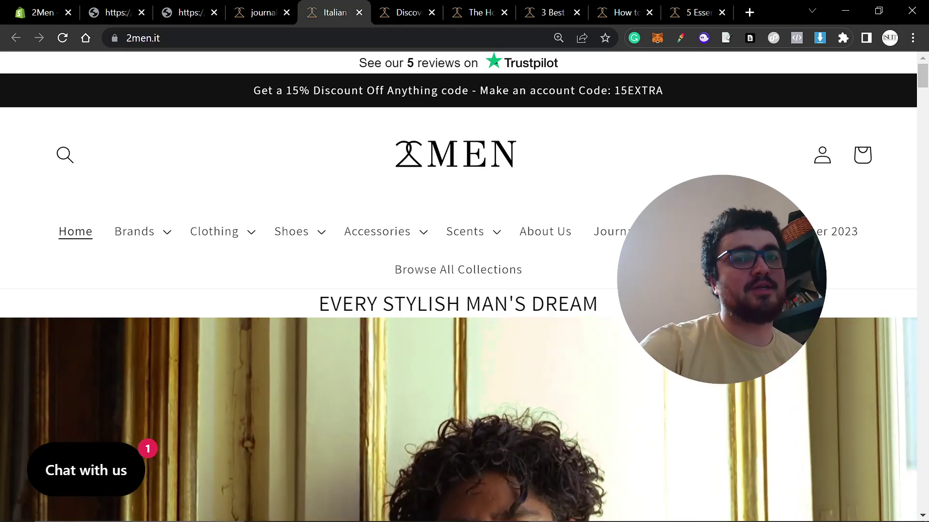
Review the classic brands, trends, funeral suit, job interview and wardrobe essentials article tabs
{"action": "left_click", "coordinate": [402, 12]}
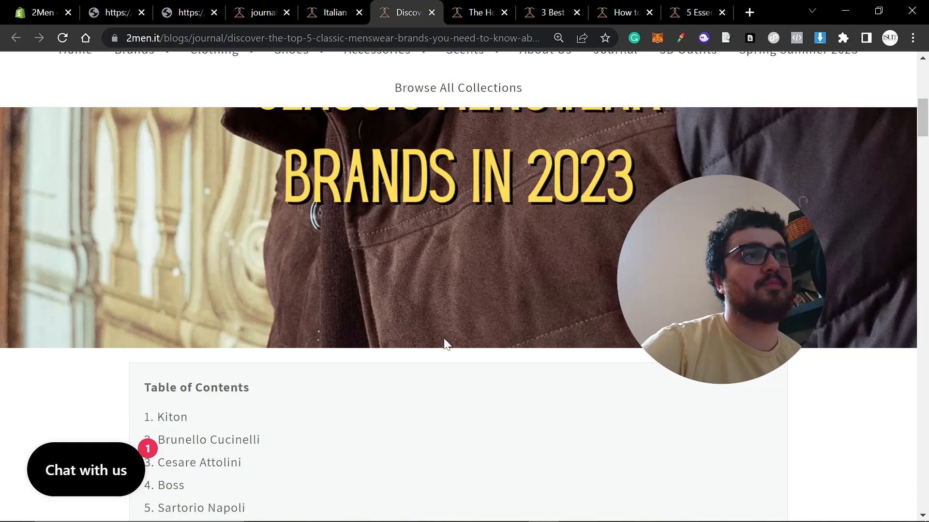
{"action": "scroll", "scroll_direction": "down", "scroll_amount": 3}
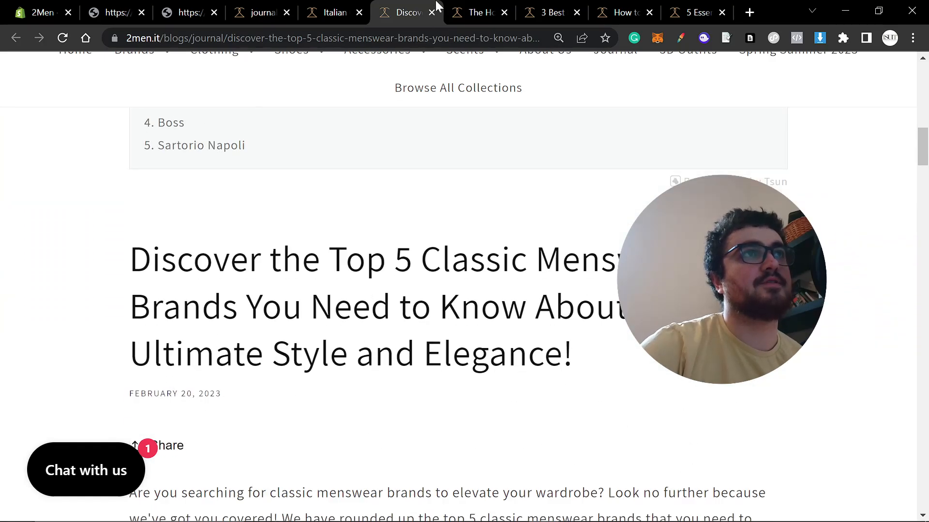
{"action": "left_click", "coordinate": [477, 12]}
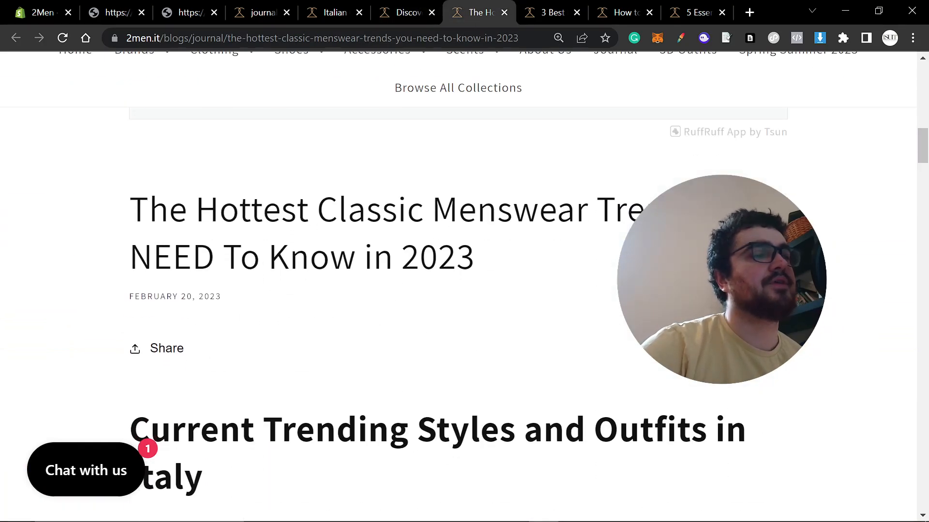
{"action": "left_click", "coordinate": [550, 12]}
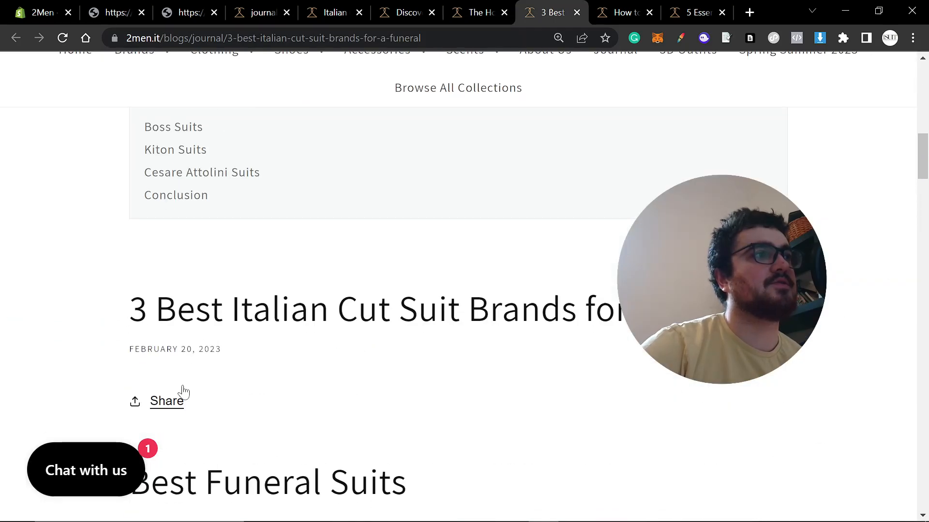
{"action": "left_click", "coordinate": [623, 12]}
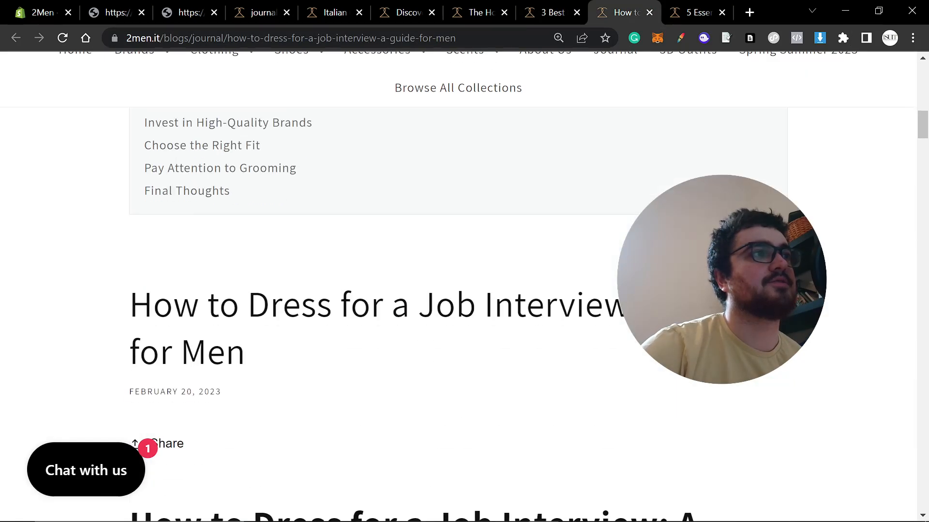
{"action": "left_click", "coordinate": [697, 12]}
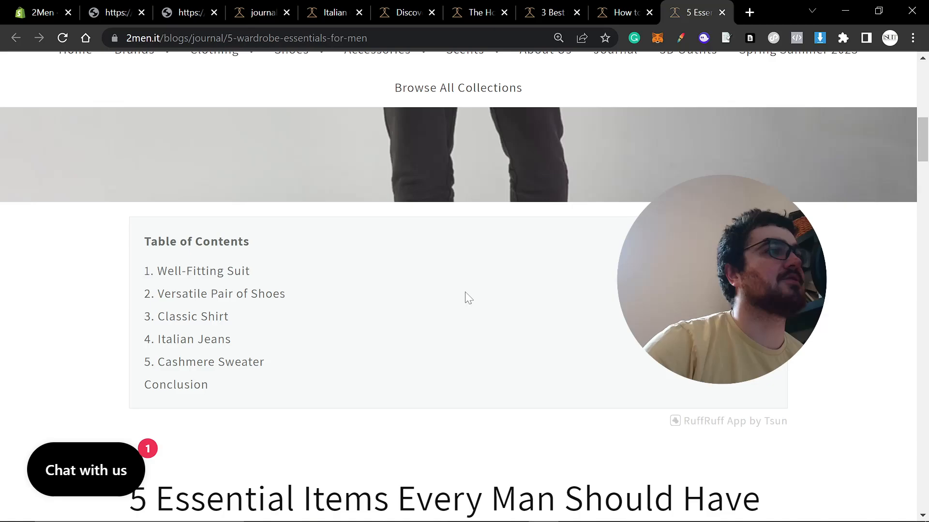
{"action": "scroll", "scroll_direction": "down", "scroll_amount": 3}
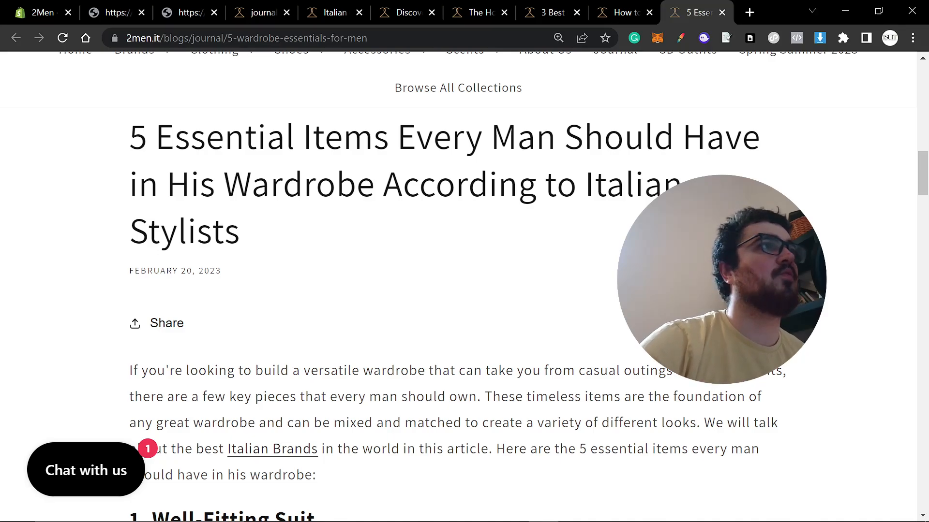
{"action": "left_click", "coordinate": [405, 12]}
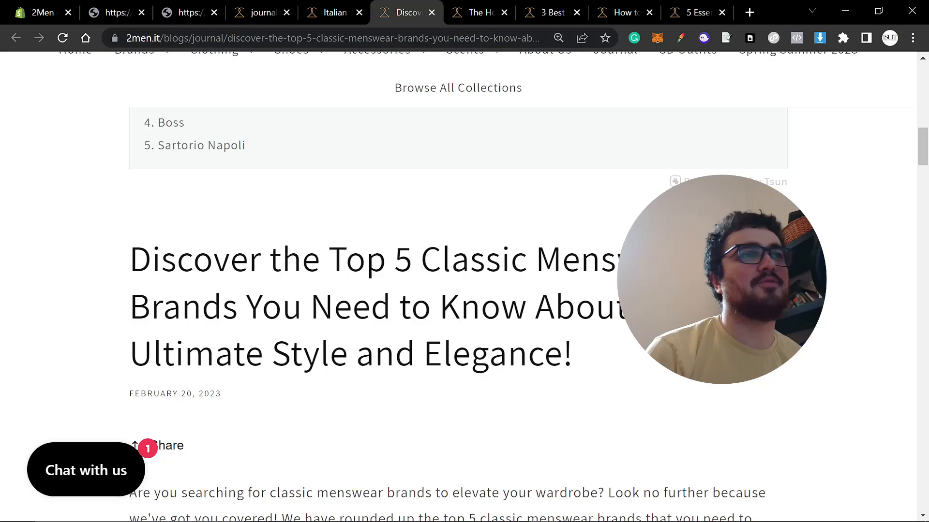
{"action": "mouse_move", "coordinate": [767, 8]}
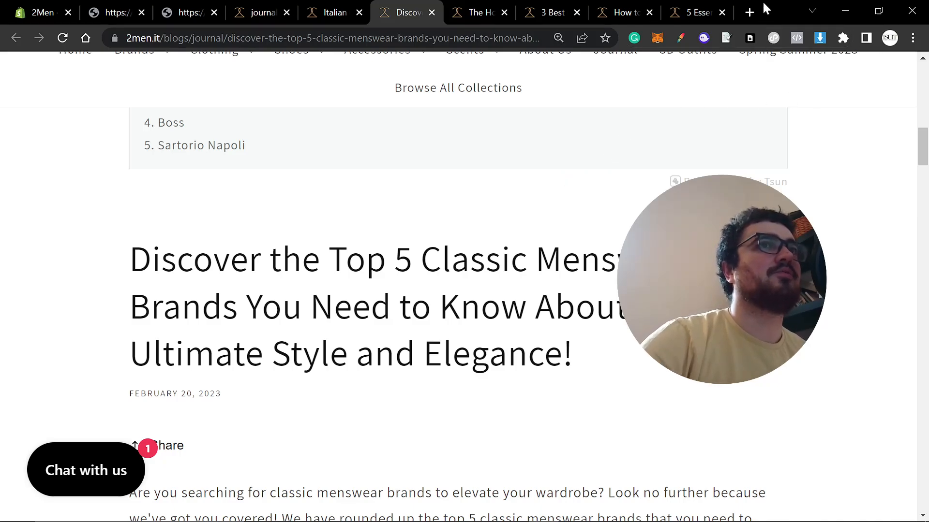
{"action": "mouse_move", "coordinate": [749, 13]}
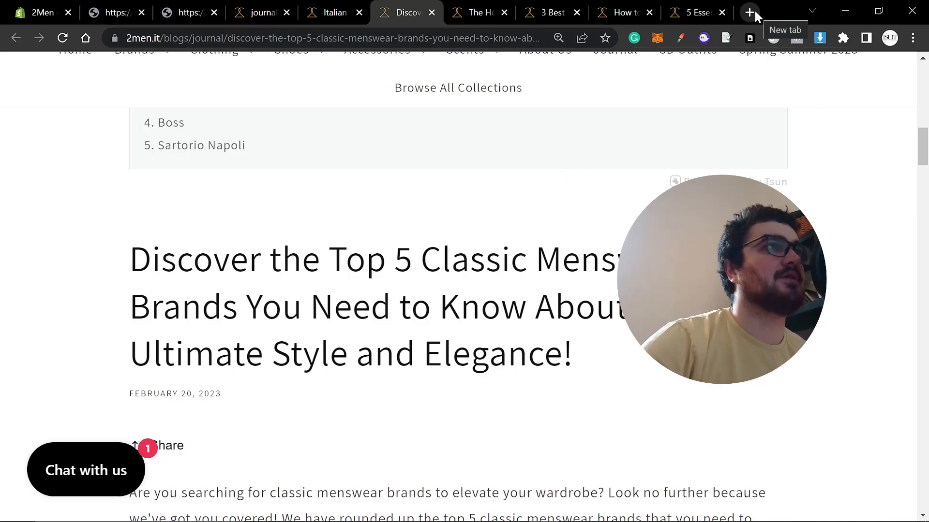
Load the 2men.it Search results report in a new tab: 8.617 clicks, 280.702 impressions
{"action": "left_click", "coordinate": [749, 13]}
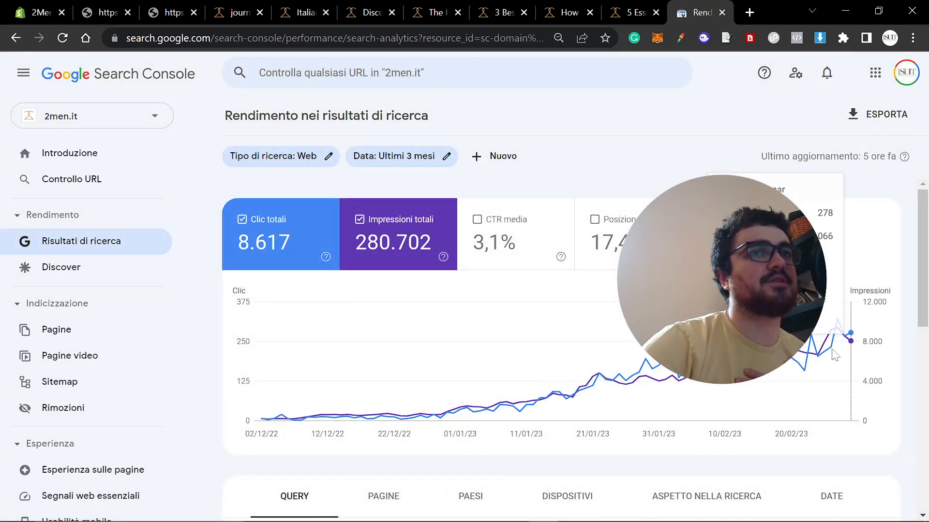
{"action": "mouse_move", "coordinate": [447, 139]}
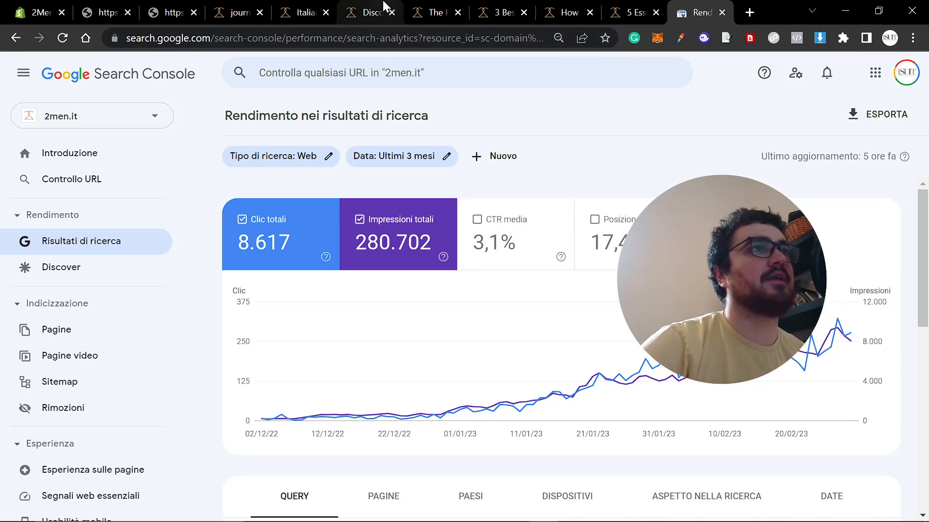
{"action": "left_click", "coordinate": [364, 13]}
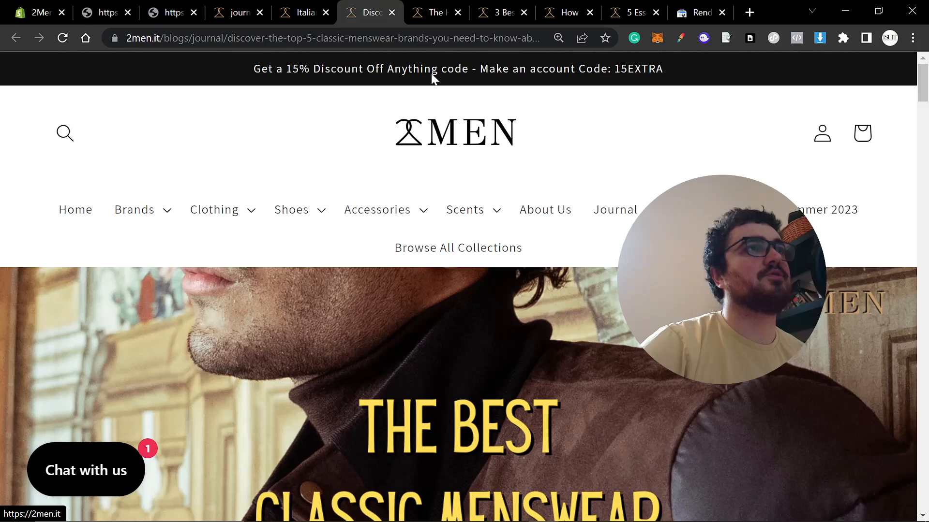
{"action": "left_click", "coordinate": [699, 12]}
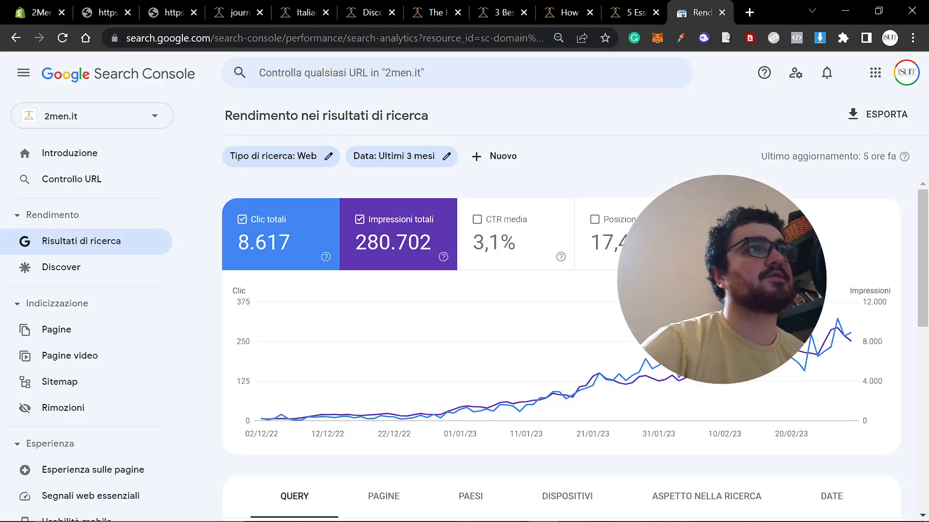
Inspect the classic menswear brands and menswear trends post URLs in URL inspection
{"action": "left_click", "coordinate": [375, 73]}
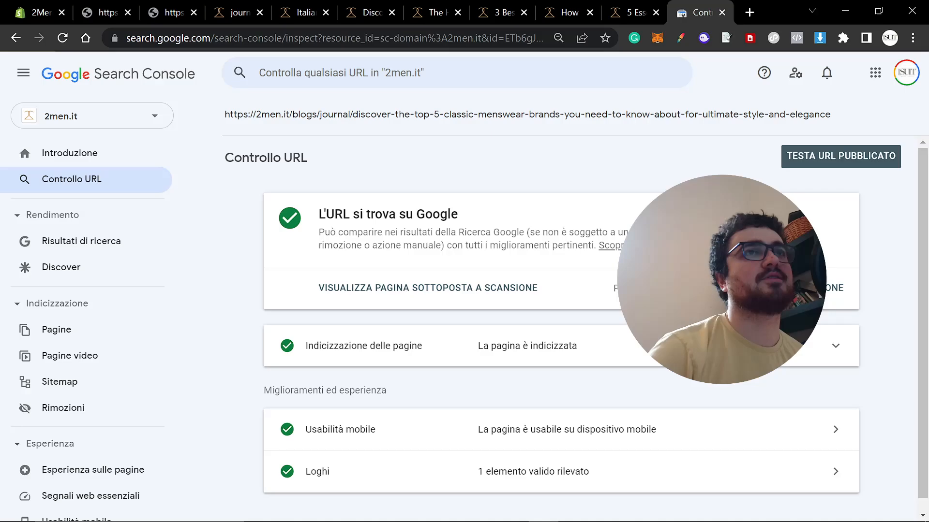
{"action": "left_click", "coordinate": [430, 13]}
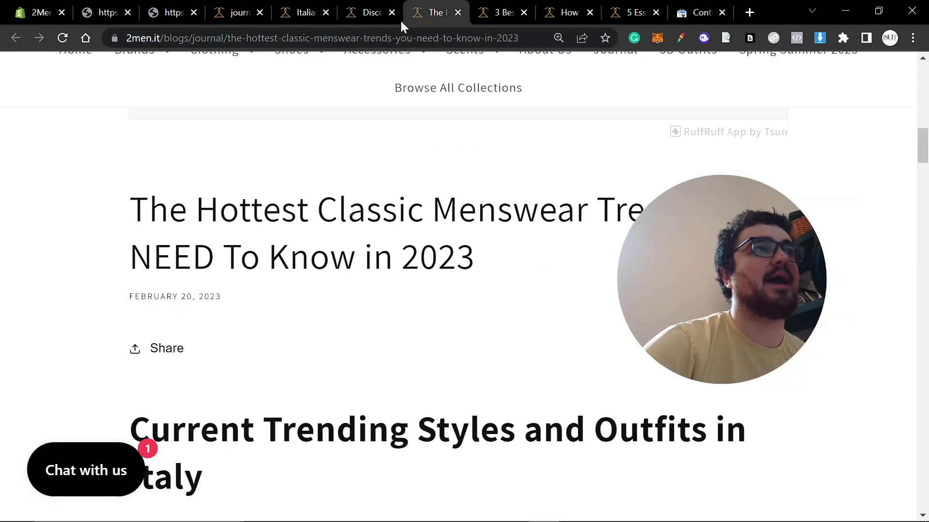
{"action": "left_click", "coordinate": [698, 12]}
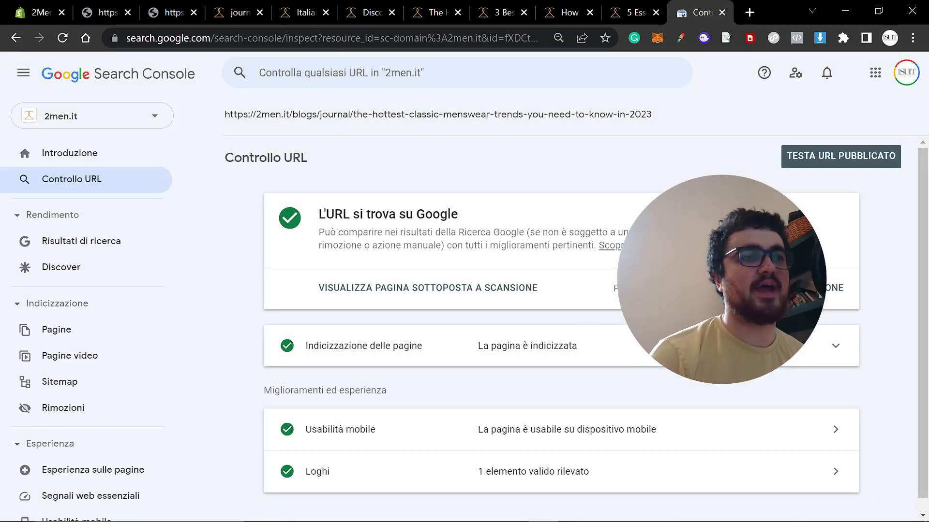
{"action": "left_click", "coordinate": [498, 12]}
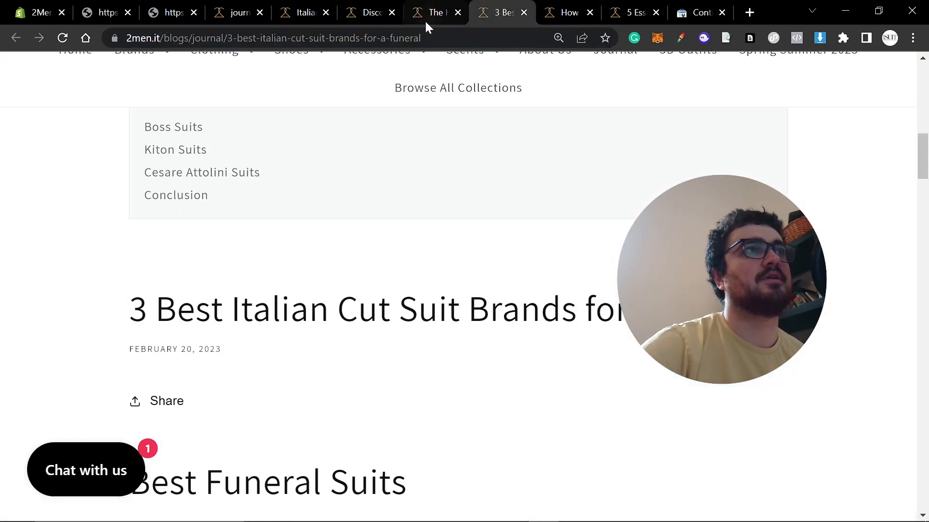
{"action": "left_click", "coordinate": [699, 12]}
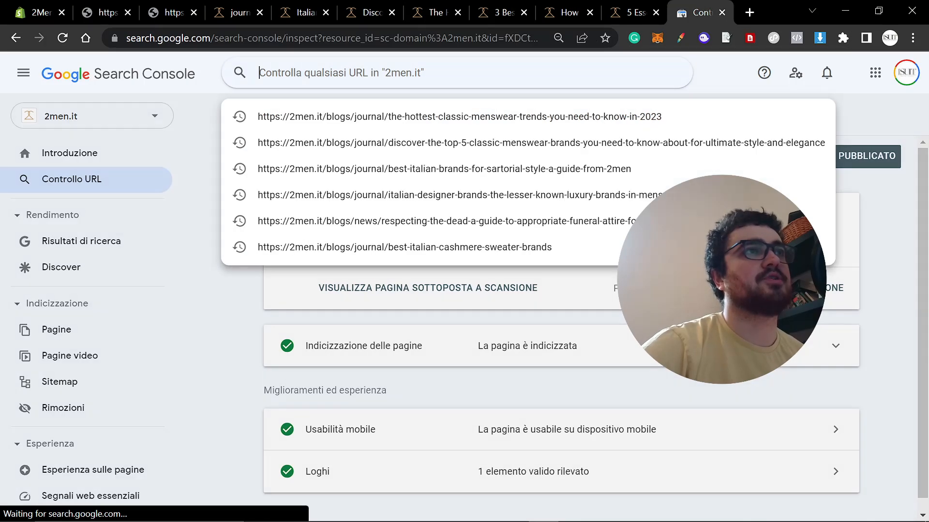
Inspect the funeral suit, job interview and wardrobe essentials URLs, confirming each is indexed
{"action": "left_click", "coordinate": [434, 116]}
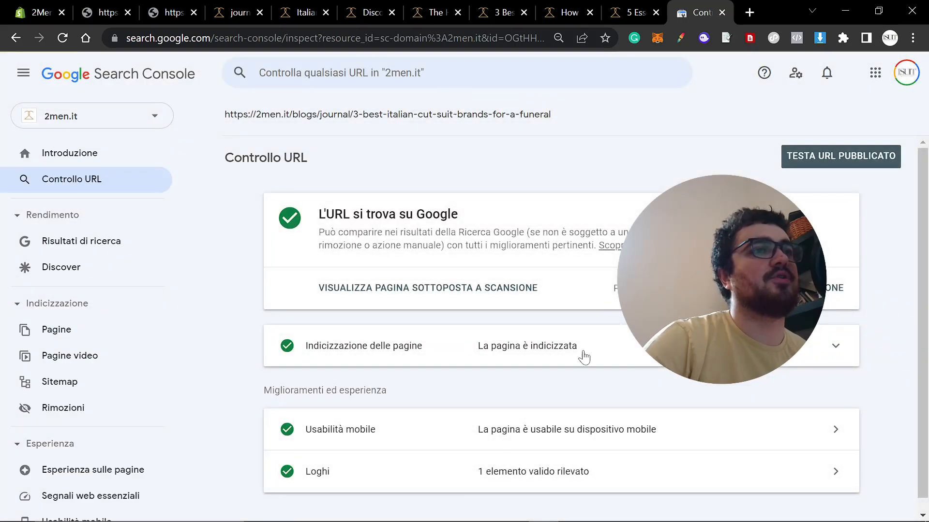
{"action": "left_click", "coordinate": [569, 12]}
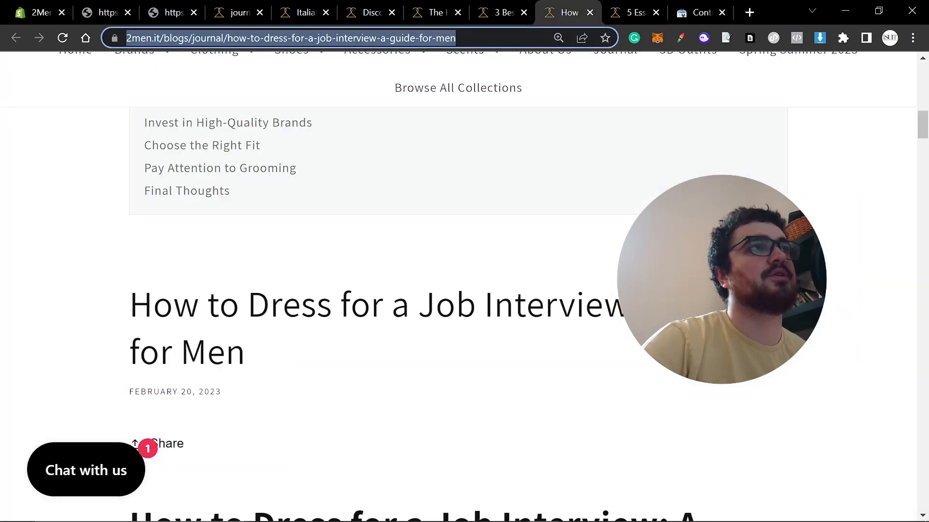
{"action": "left_click", "coordinate": [697, 12]}
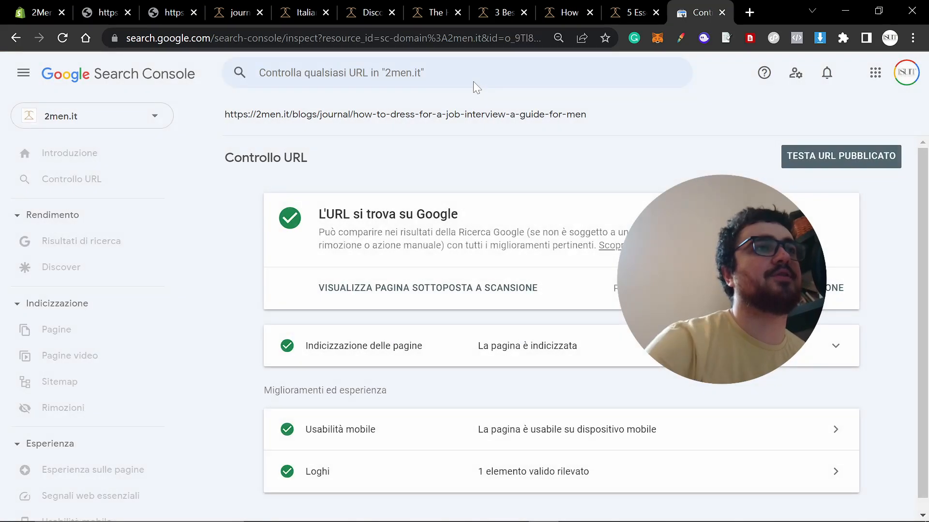
{"action": "left_click", "coordinate": [632, 12]}
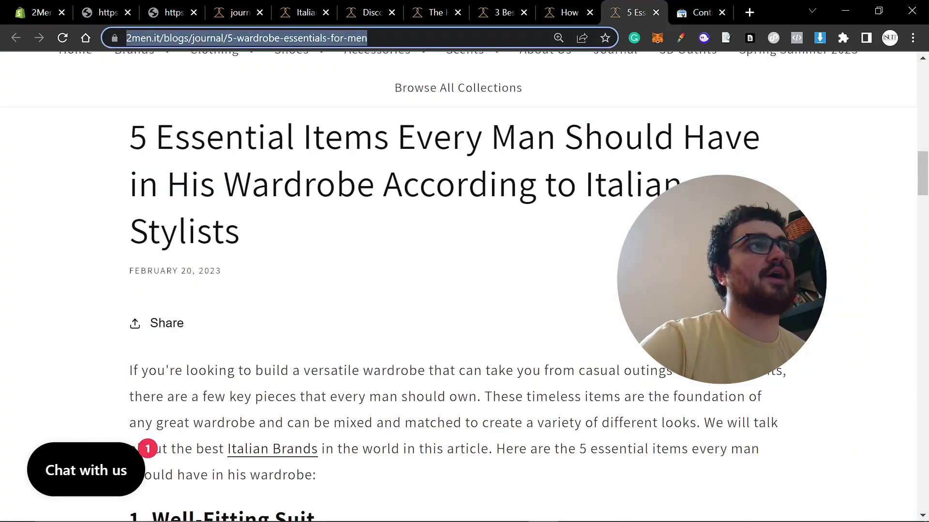
{"action": "left_click", "coordinate": [698, 12]}
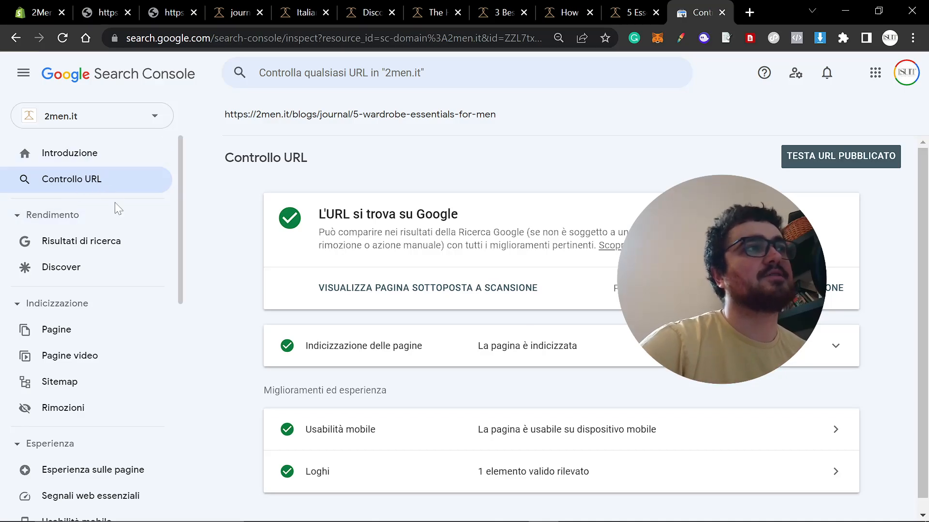
{"action": "left_click", "coordinate": [365, 12]}
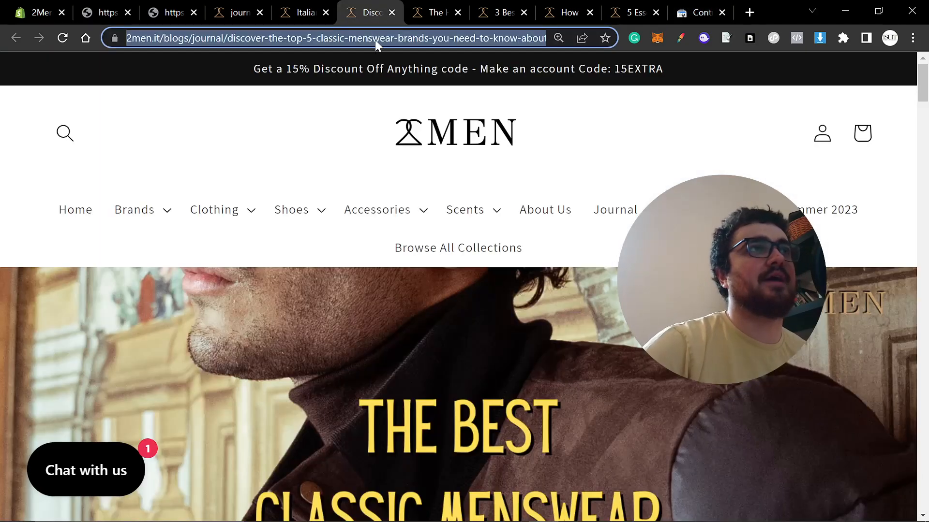
Filter the performance report to the brands-for-ultimate-style-and-elegance post URL
{"action": "left_click", "coordinate": [696, 12]}
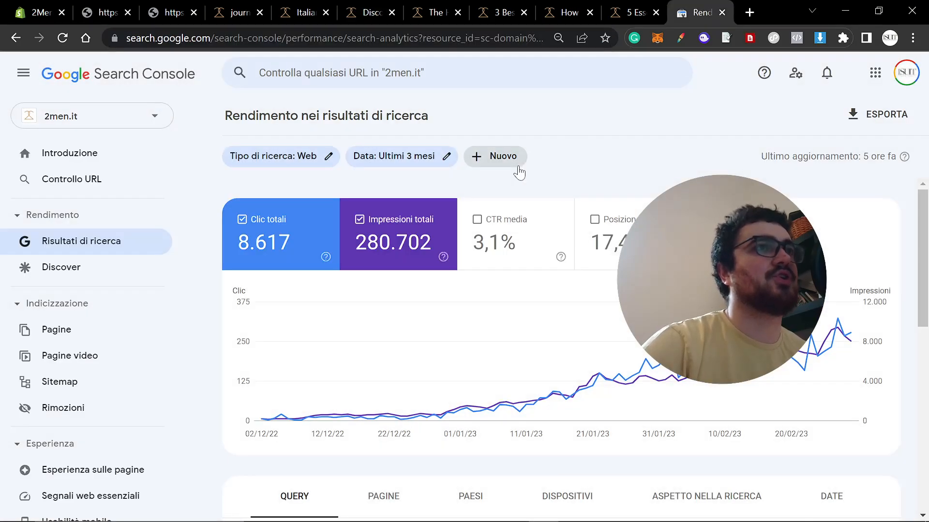
{"action": "left_click", "coordinate": [496, 156]}
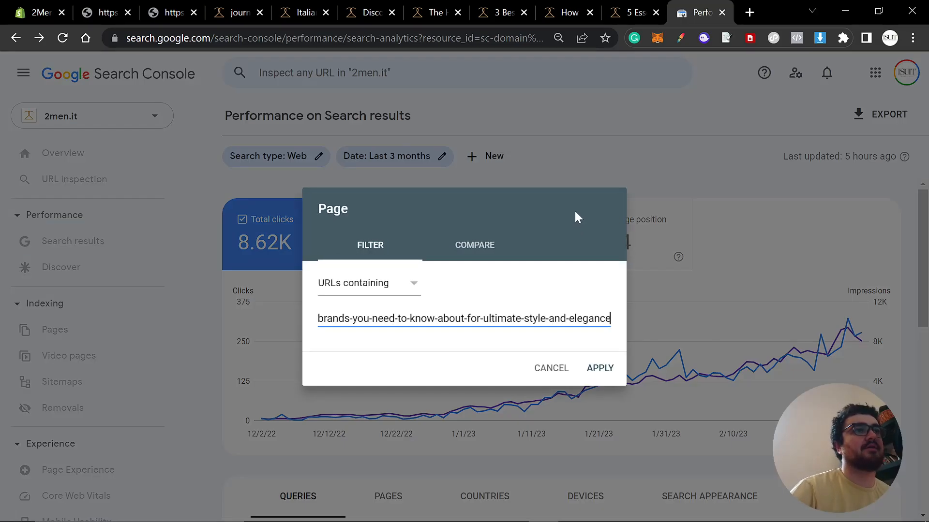
{"action": "left_click", "coordinate": [600, 368]}
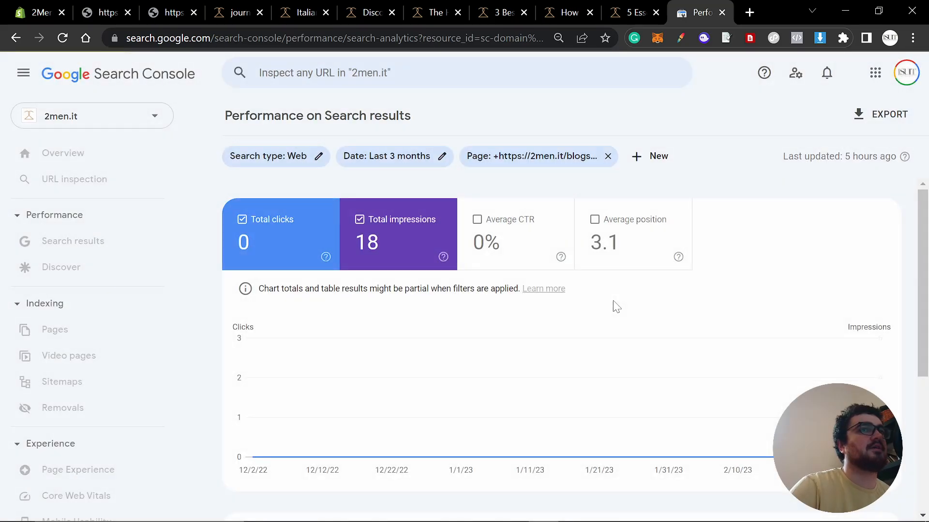
{"action": "scroll", "scroll_direction": "down", "scroll_amount": 3}
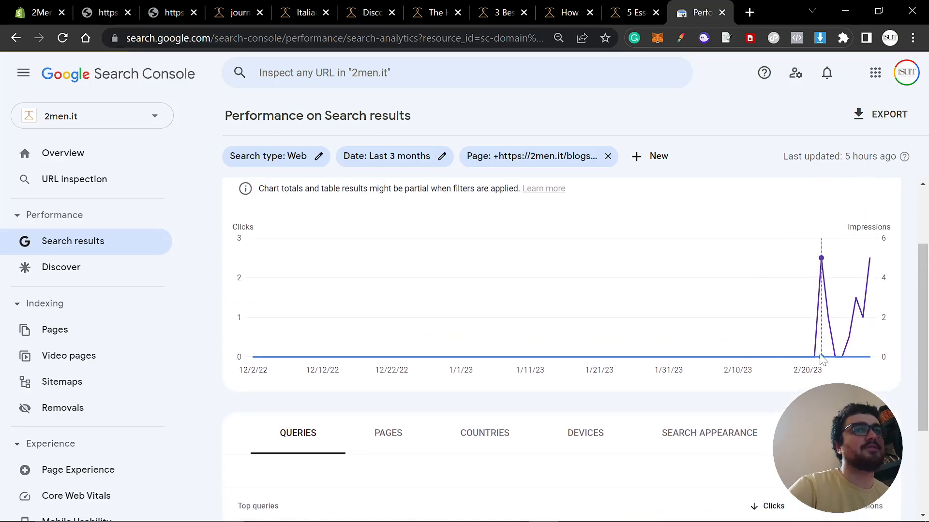
{"action": "mouse_move", "coordinate": [802, 357]}
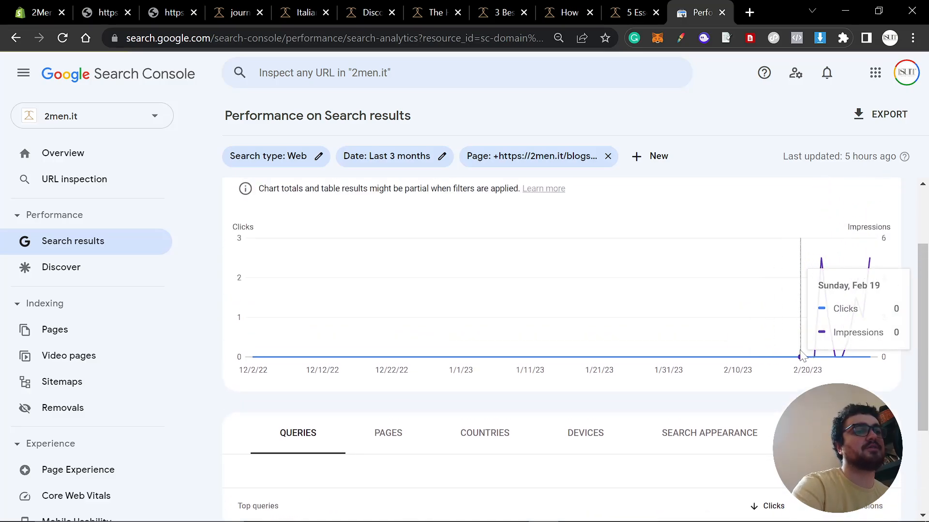
{"action": "mouse_move", "coordinate": [817, 288]}
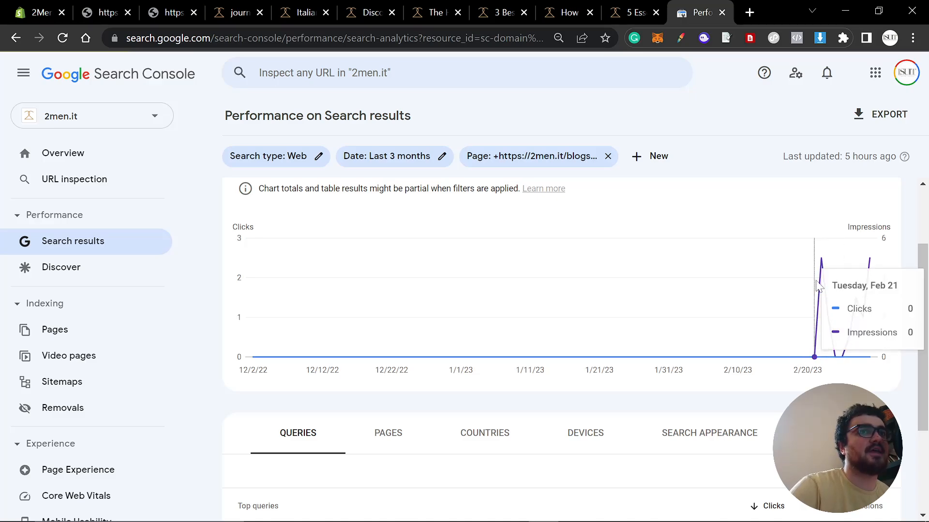
{"action": "mouse_move", "coordinate": [430, 143]}
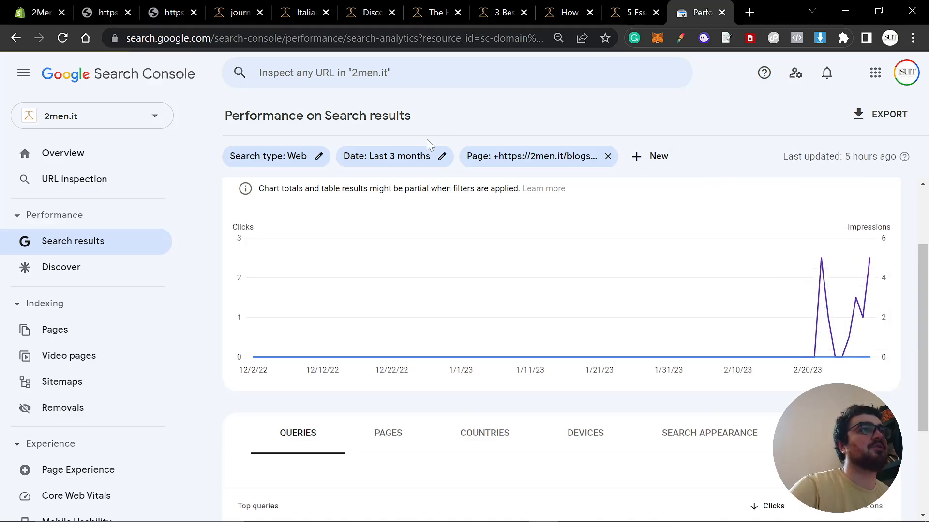
Set the date range to the most recent date: 8 impressions, 0 clicks
{"action": "left_click", "coordinate": [394, 156]}
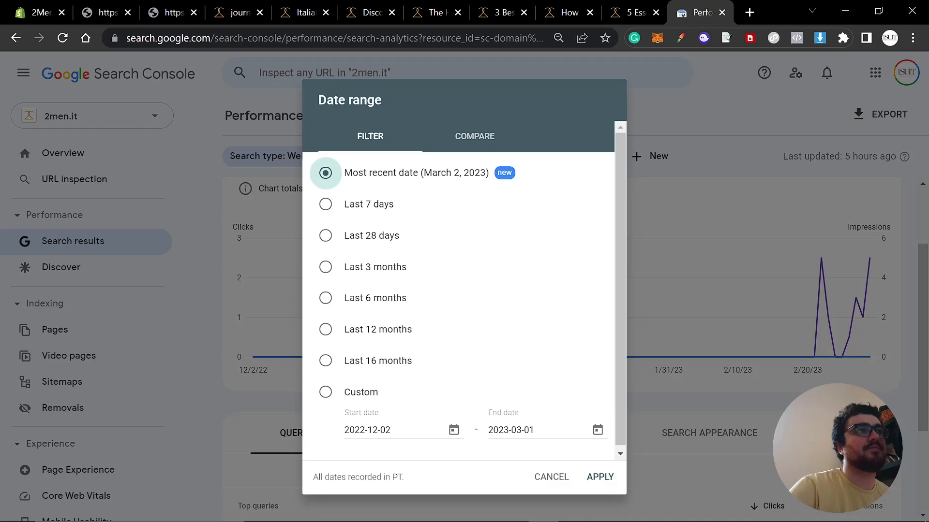
{"action": "left_click", "coordinate": [600, 477]}
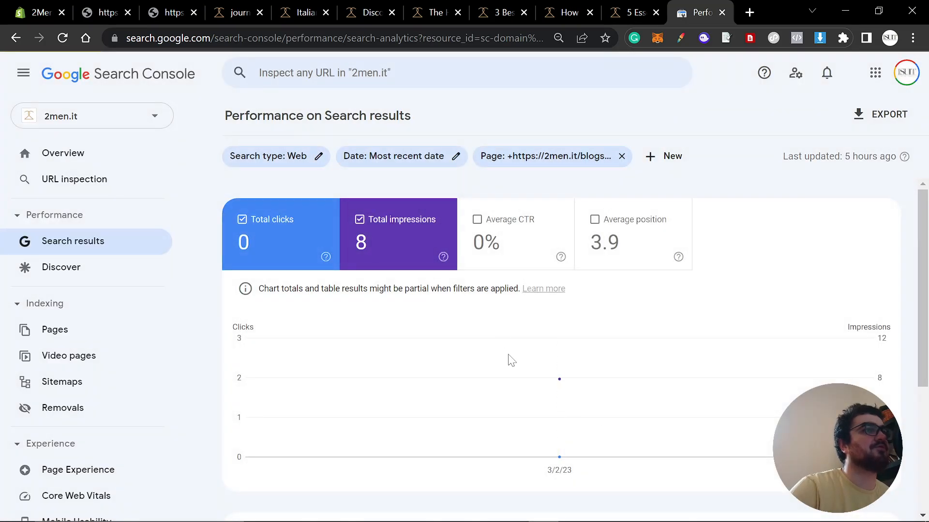
{"action": "scroll", "scroll_direction": "down", "scroll_amount": 3}
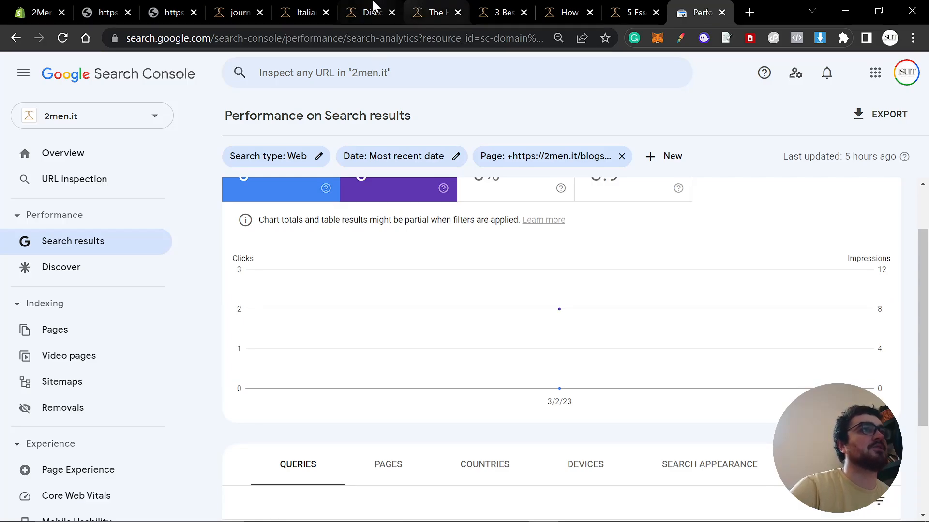
{"action": "left_click", "coordinate": [434, 13]}
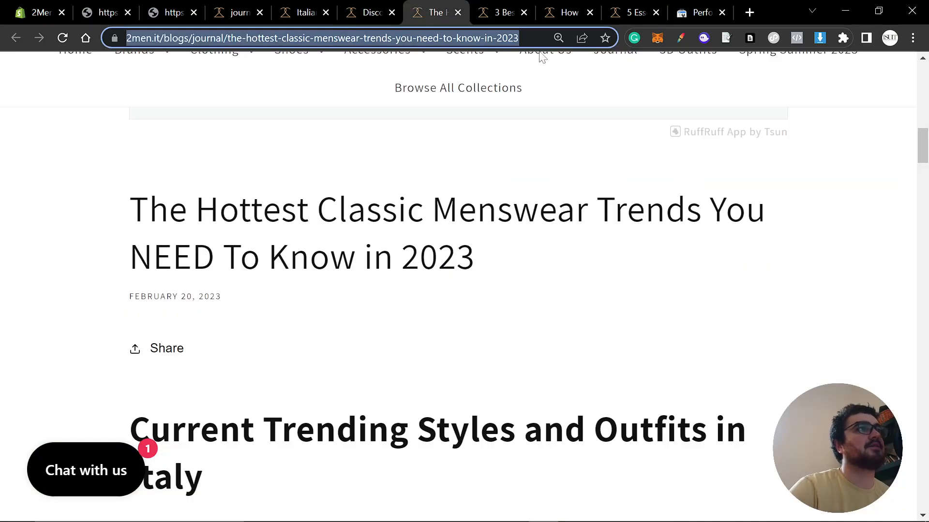
{"action": "left_click", "coordinate": [696, 12]}
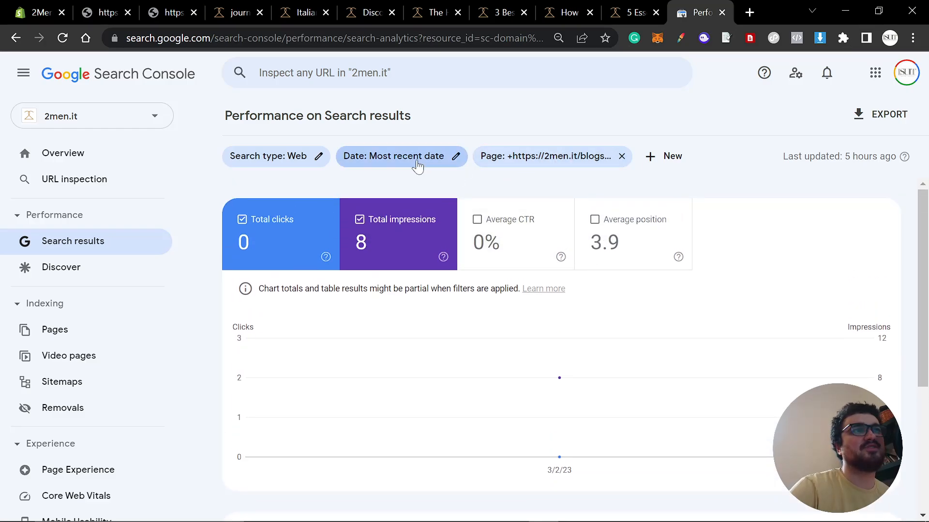
{"action": "left_click", "coordinate": [401, 156]}
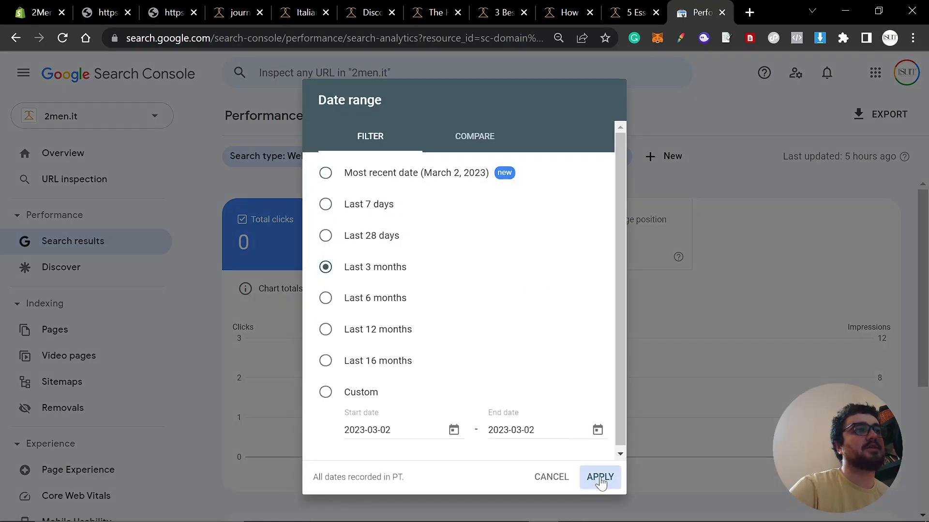
Apply Last 3 months and change the Page filter to the menswear trends post
{"action": "left_click", "coordinate": [600, 477]}
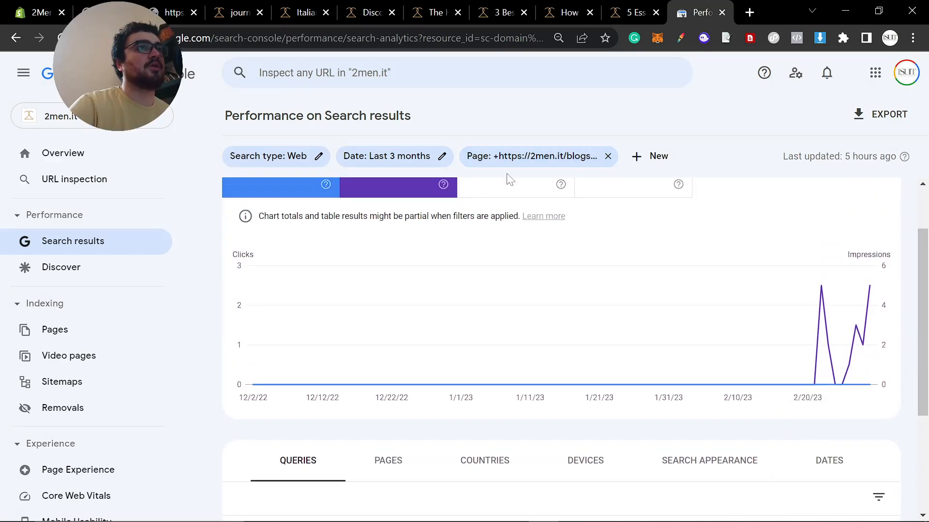
{"action": "left_click", "coordinate": [538, 156]}
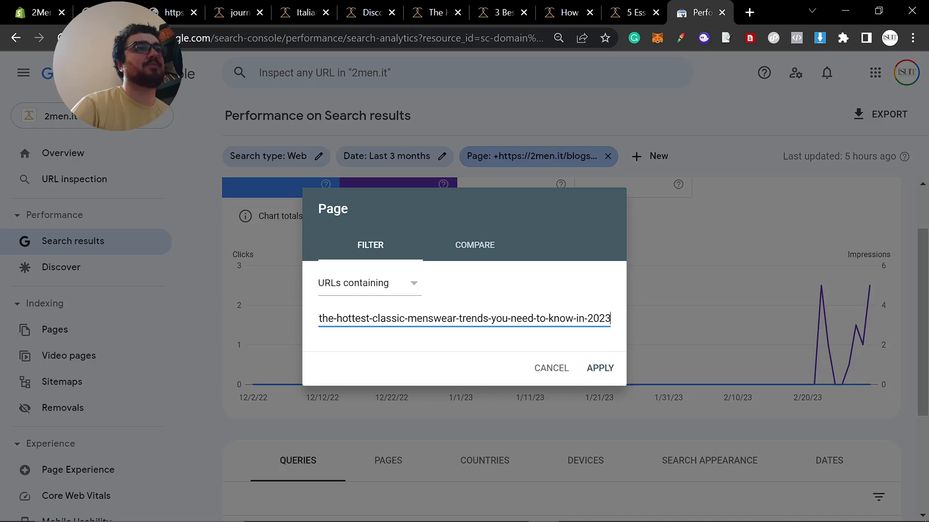
{"action": "left_click", "coordinate": [599, 368]}
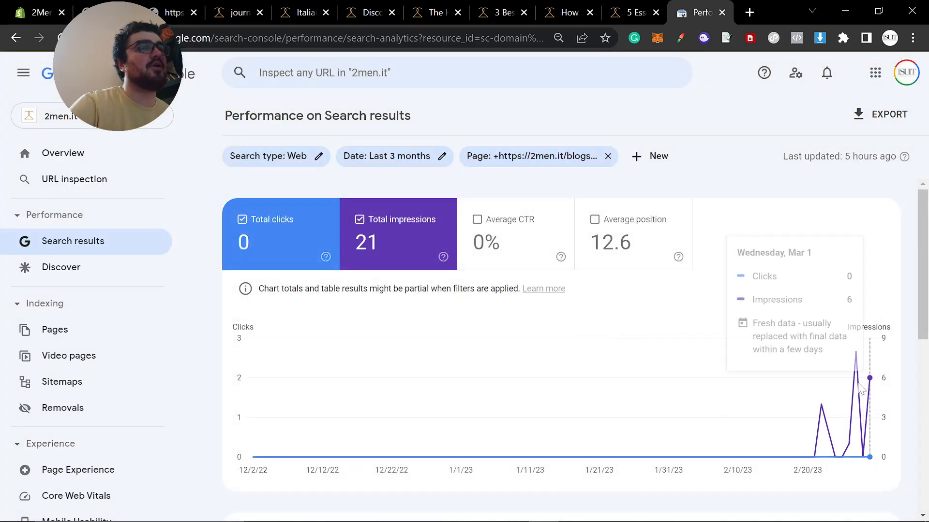
{"action": "scroll", "scroll_direction": "down", "scroll_amount": 3}
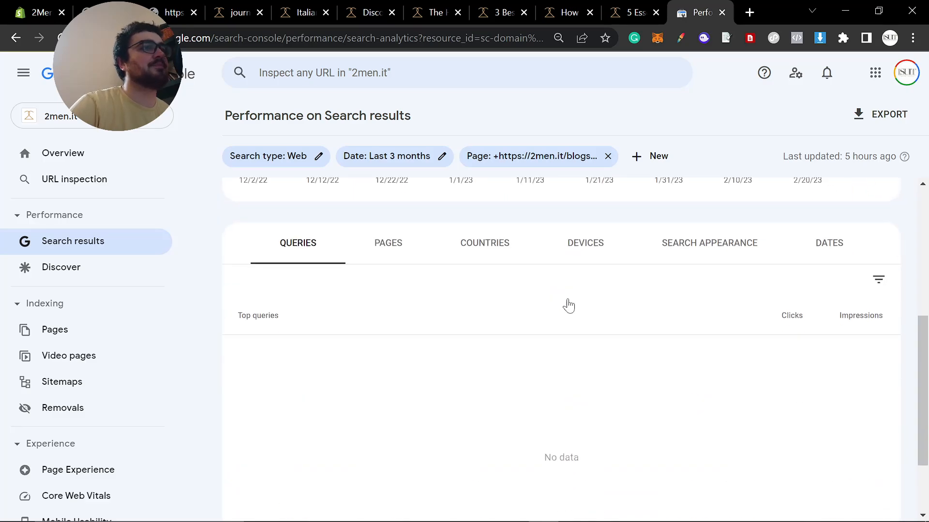
Compare the most recent date with last 3 months: 21 impressions, 0 clicks, 12.6 position
{"action": "left_click", "coordinate": [386, 156]}
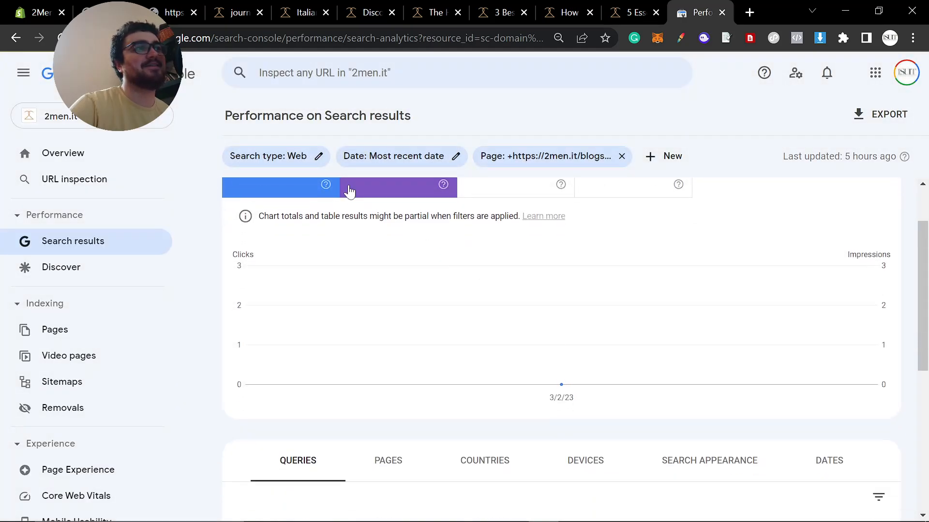
{"action": "left_click", "coordinate": [394, 156]}
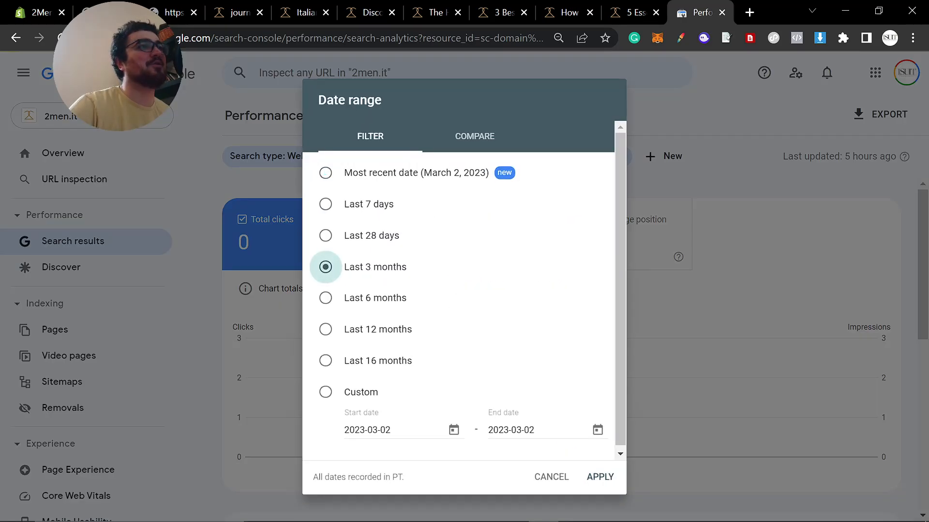
{"action": "left_click", "coordinate": [600, 477]}
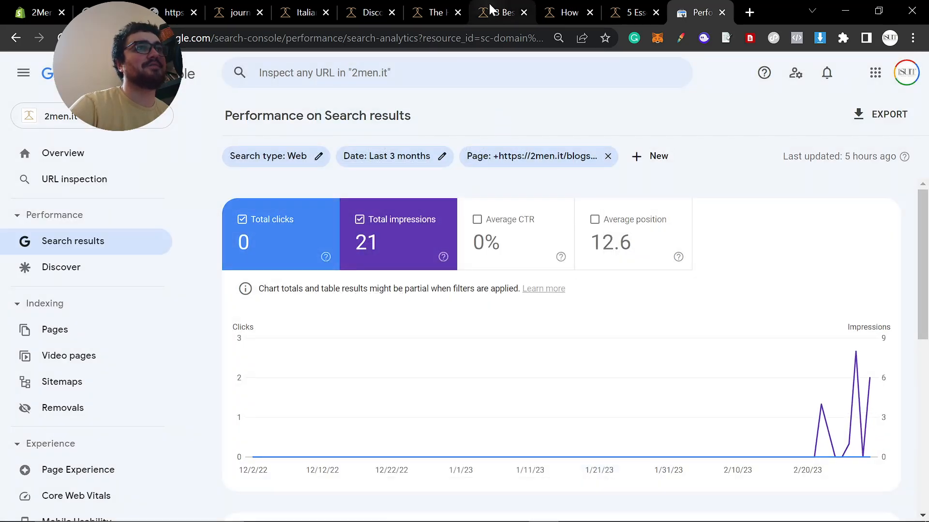
{"action": "left_click", "coordinate": [432, 12]}
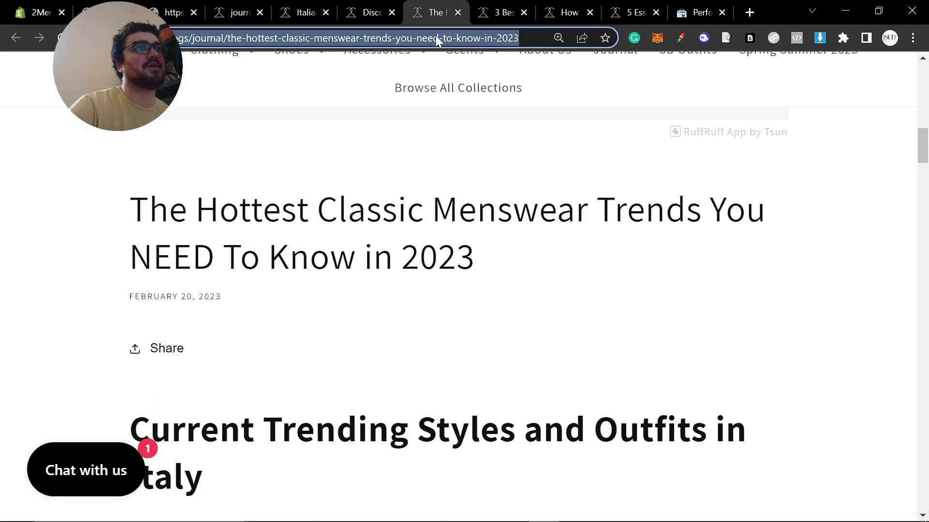
{"action": "scroll", "scroll_direction": "down", "scroll_amount": 3}
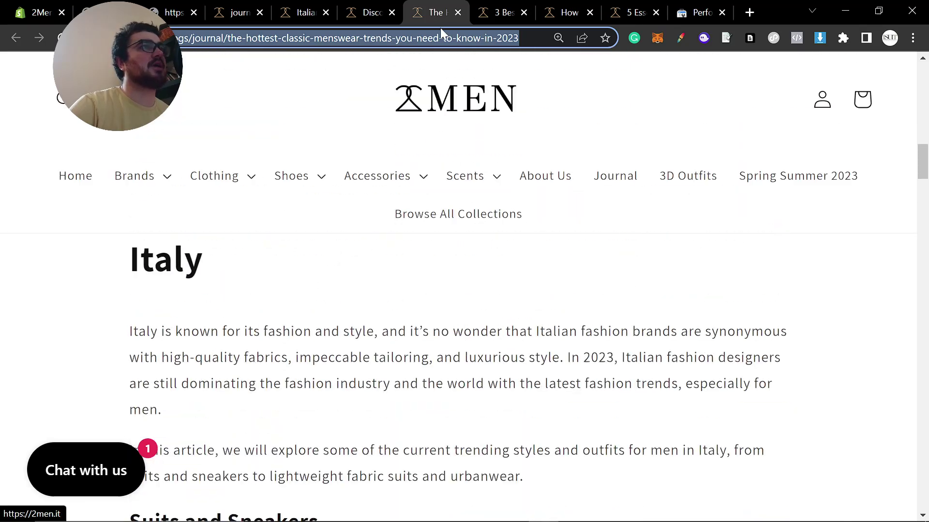
{"action": "left_click", "coordinate": [700, 12]}
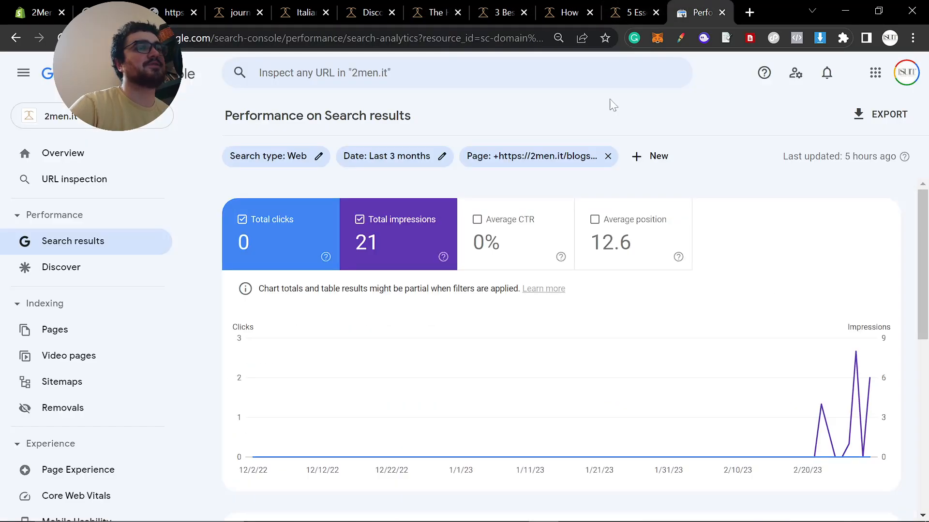
Filter to the 3-best-italian-cut-suit-brands-for-a-funeral URL and list the matching pages
{"action": "left_click", "coordinate": [535, 156]}
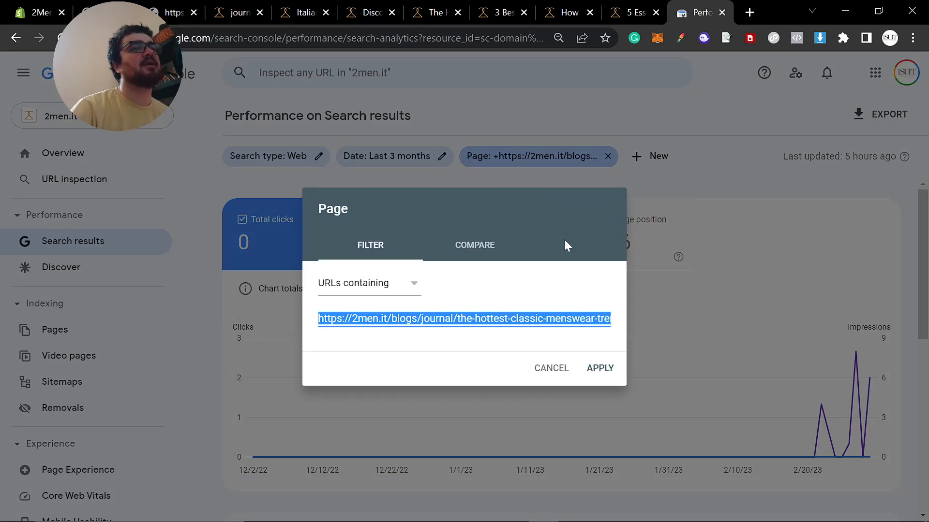
{"action": "type", "text": "https://2men.it/blogs/journal/3-best-italian-cut-suit-brands-for-a-funeral"}
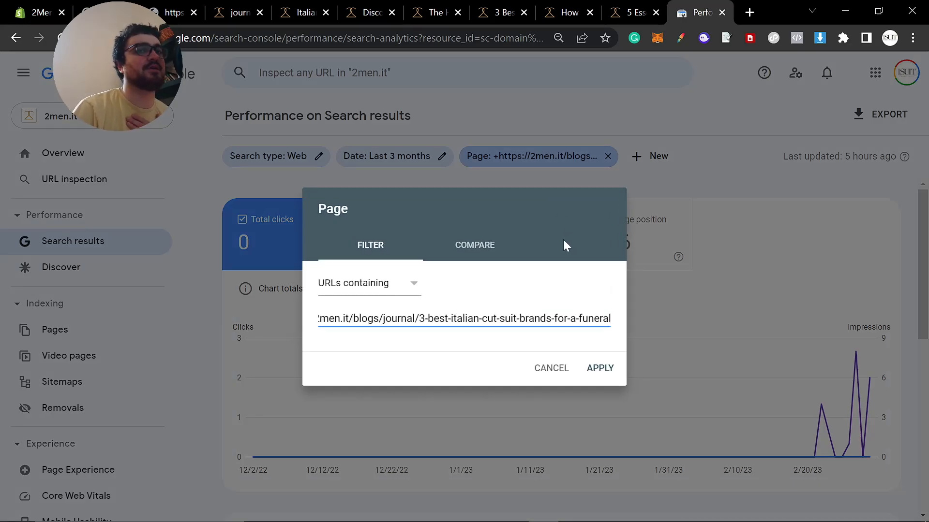
{"action": "left_click", "coordinate": [600, 368]}
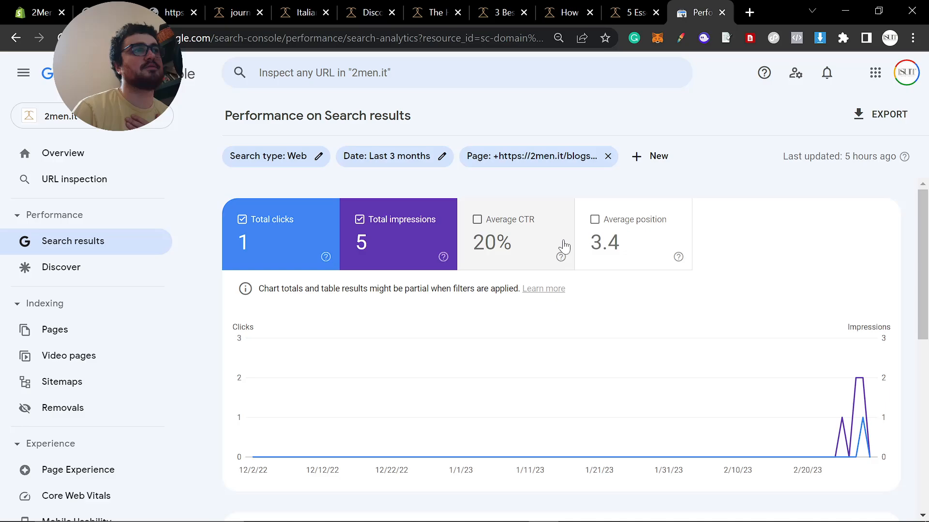
{"action": "scroll", "scroll_direction": "down", "scroll_amount": 3}
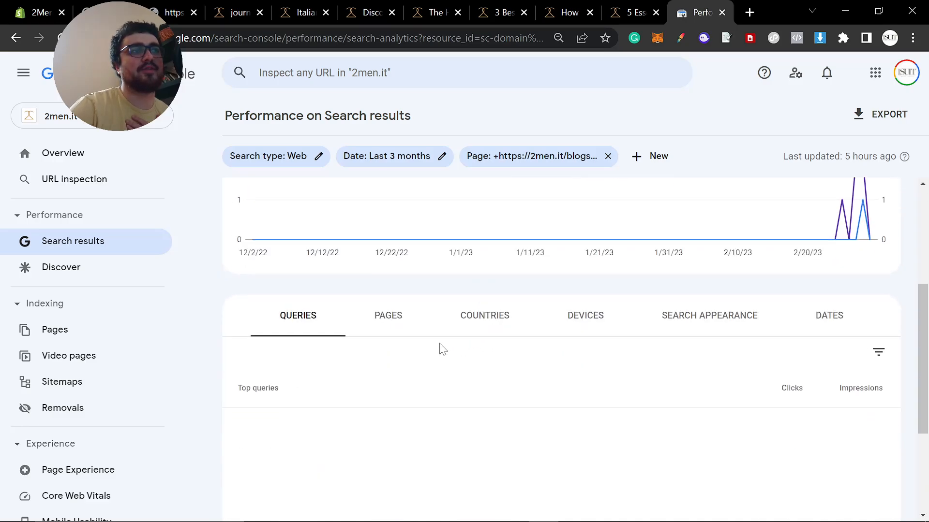
{"action": "left_click", "coordinate": [387, 315]}
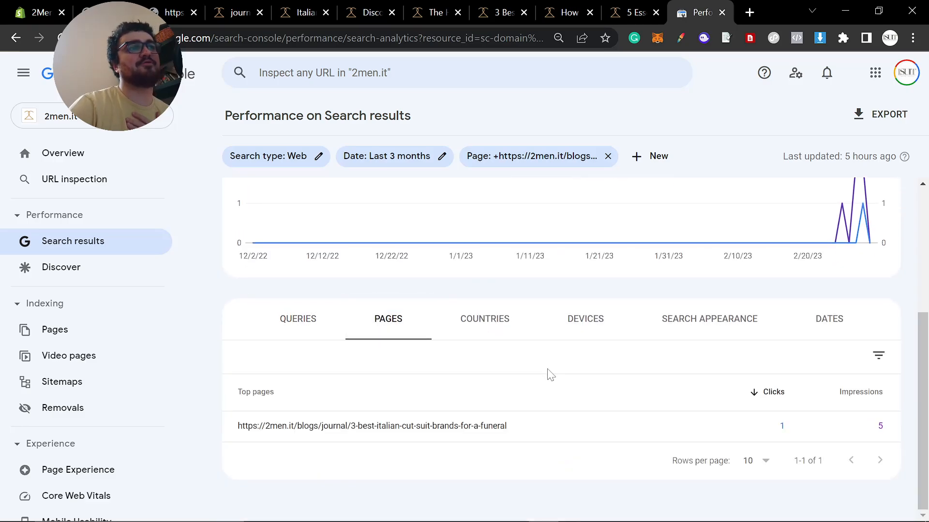
{"action": "mouse_move", "coordinate": [386, 433]}
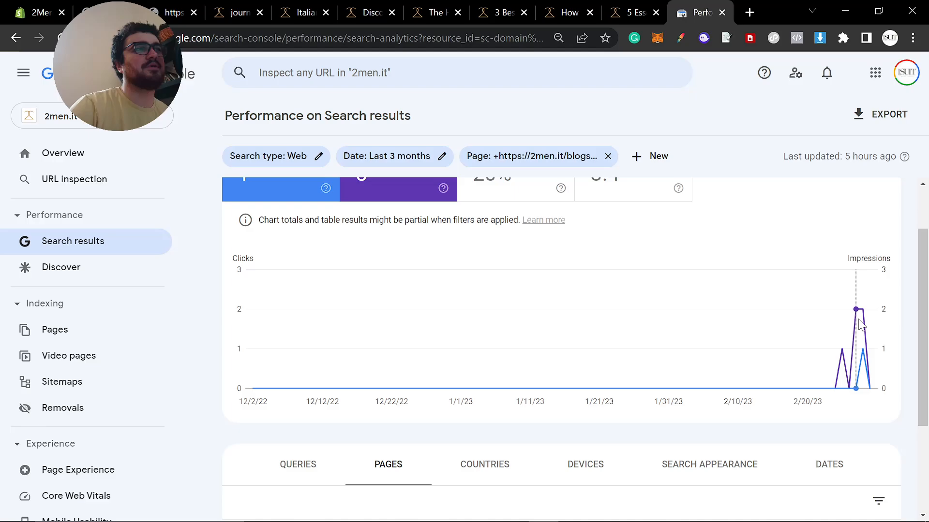
Check the job interview guide's Pages row: 0 clicks, 11 impressions, 16.7 position
{"action": "left_click", "coordinate": [571, 12]}
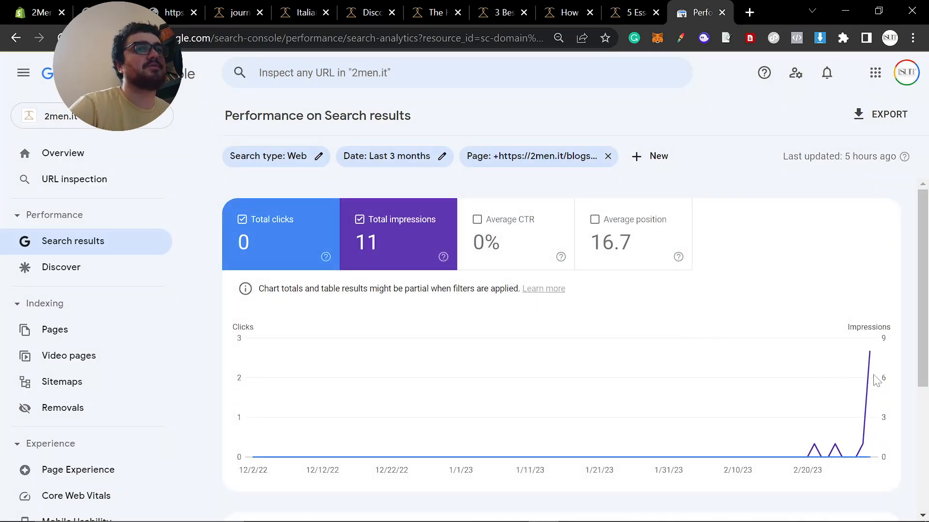
{"action": "scroll", "scroll_direction": "down", "scroll_amount": 3}
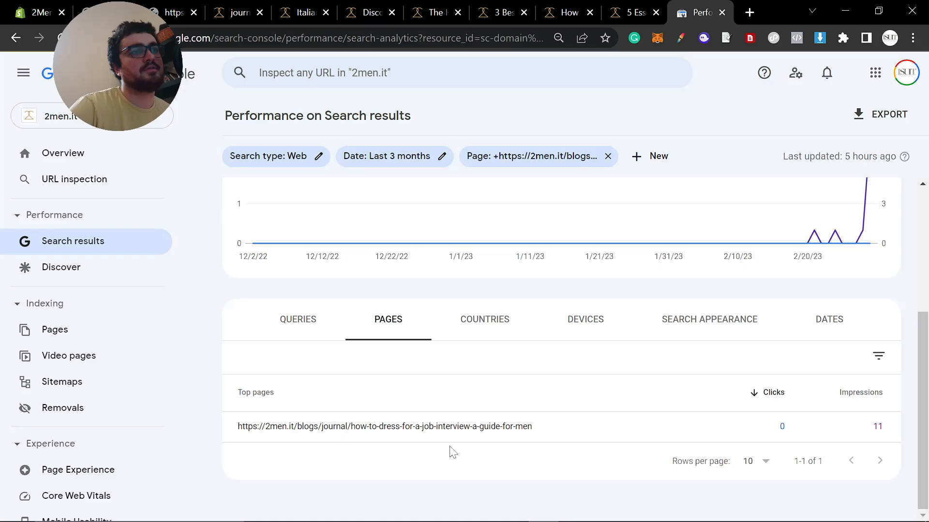
{"action": "left_click", "coordinate": [298, 320]}
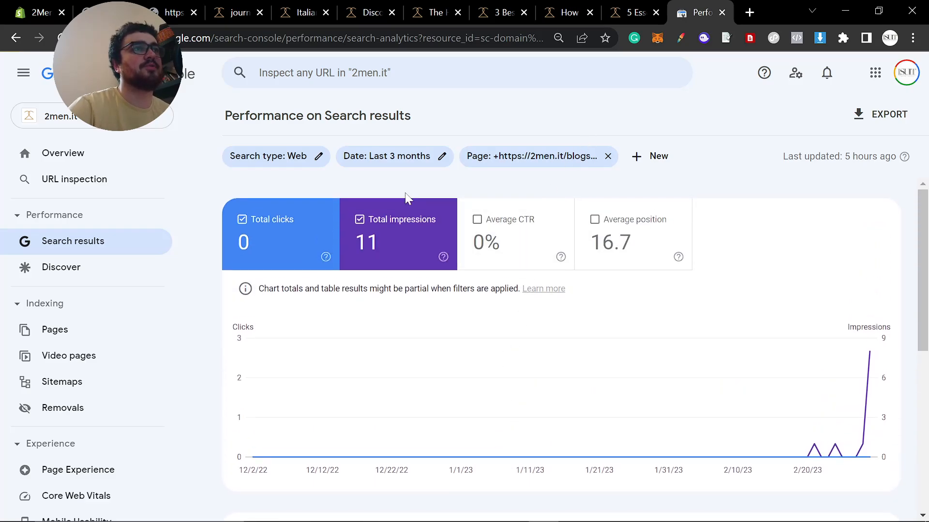
View the most recent date's queries, then read the job interview guide in a new tab
{"action": "left_click", "coordinate": [387, 156]}
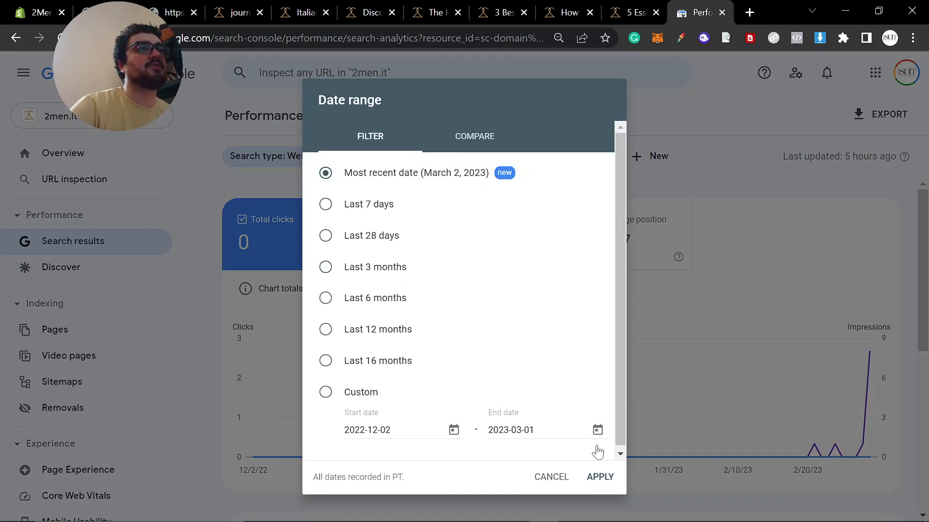
{"action": "left_click", "coordinate": [600, 477]}
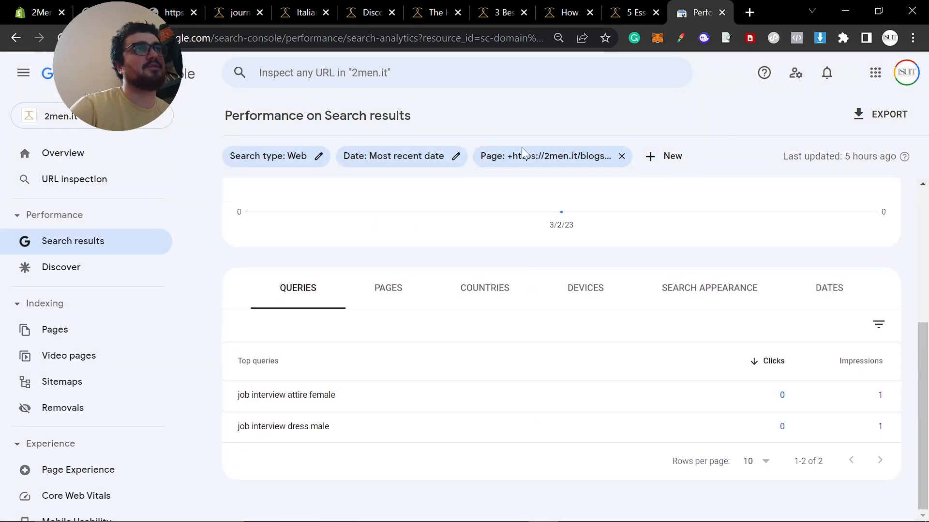
{"action": "left_click", "coordinate": [749, 12]}
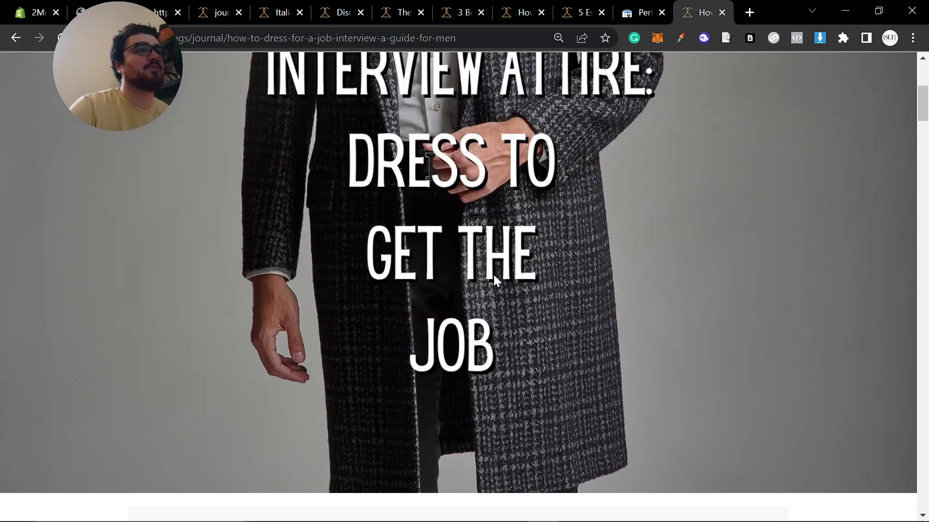
{"action": "scroll", "scroll_direction": "down", "scroll_amount": 3}
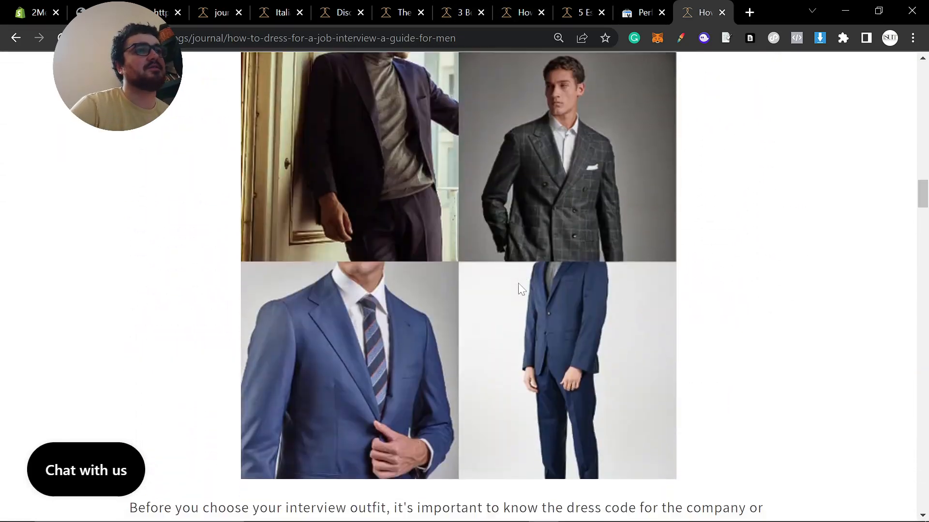
{"action": "scroll", "scroll_direction": "down", "scroll_amount": 3}
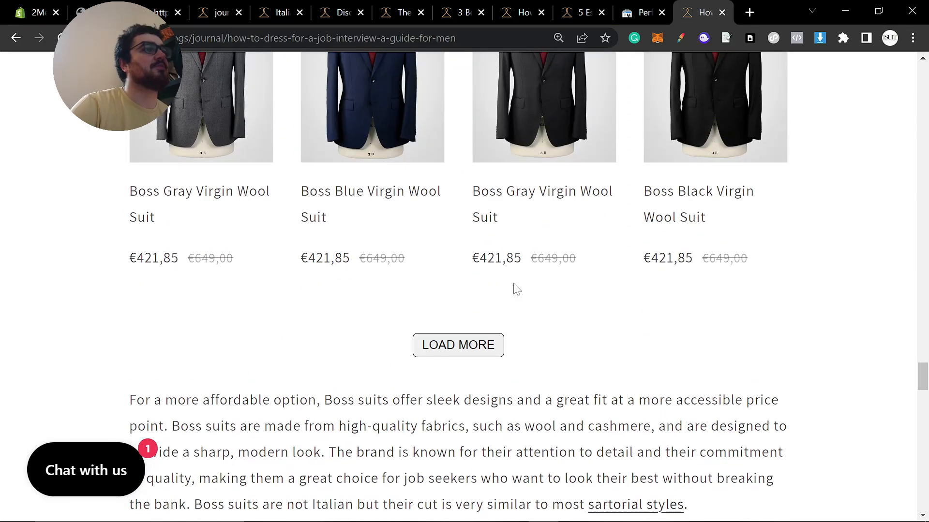
{"action": "scroll", "scroll_direction": "down", "scroll_amount": 3}
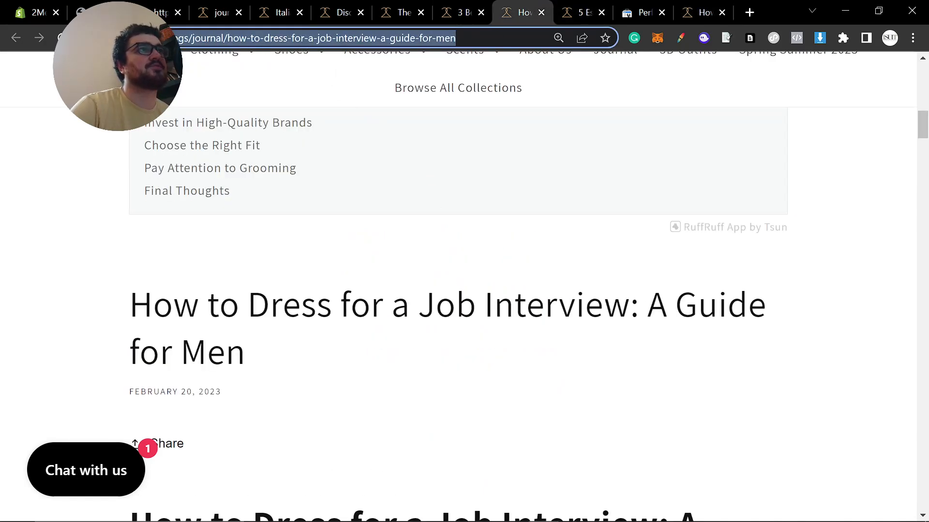
Set the page report to Last 3 months: 1 click, 9 impressions, 11.1% CTR, 33.2 position
{"action": "left_click", "coordinate": [580, 12]}
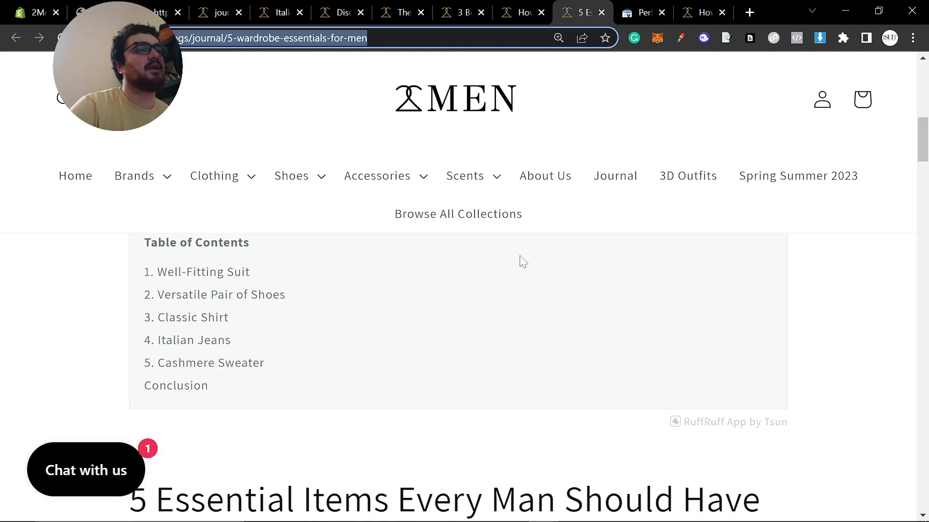
{"action": "scroll", "scroll_direction": "up", "scroll_amount": 3}
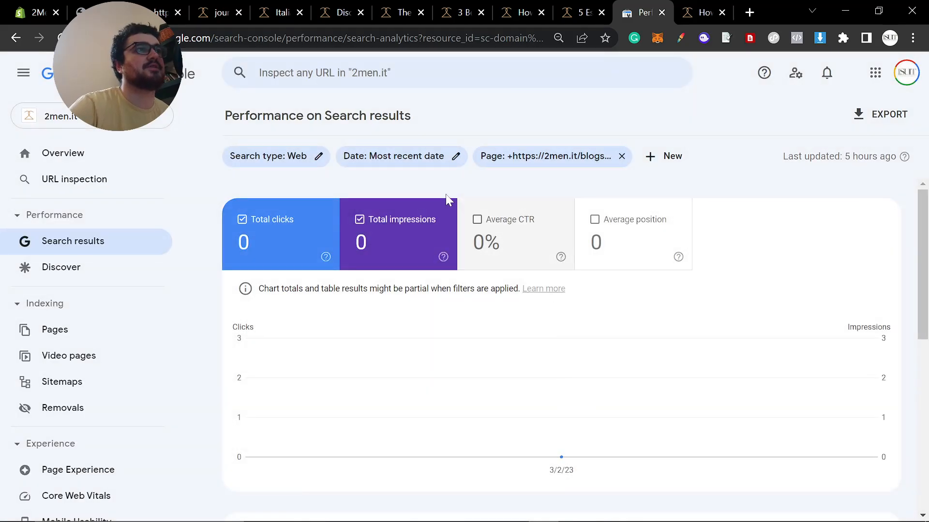
{"action": "left_click", "coordinate": [401, 156]}
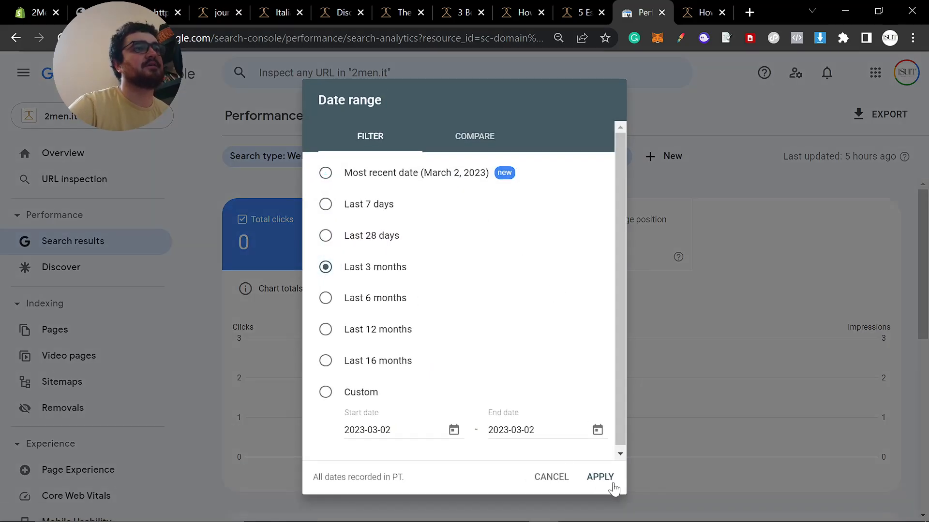
{"action": "left_click", "coordinate": [600, 477]}
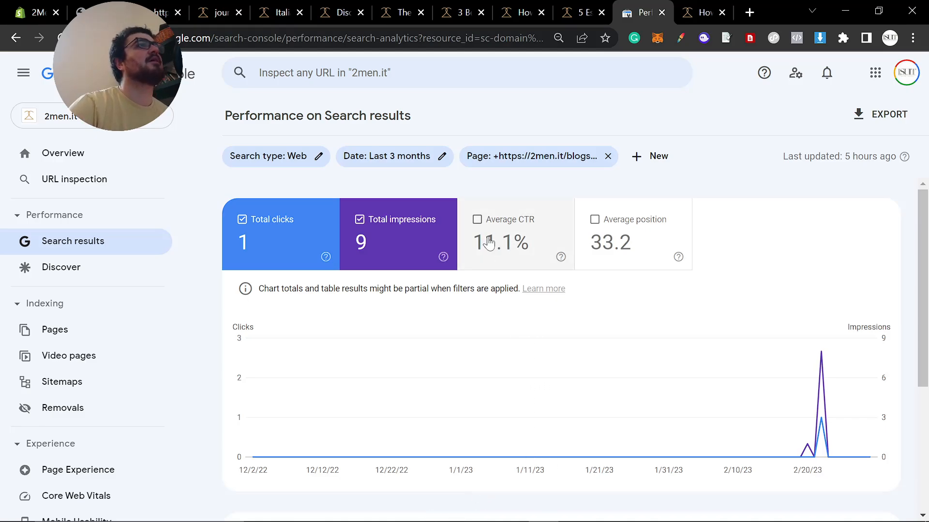
{"action": "mouse_move", "coordinate": [223, 11]}
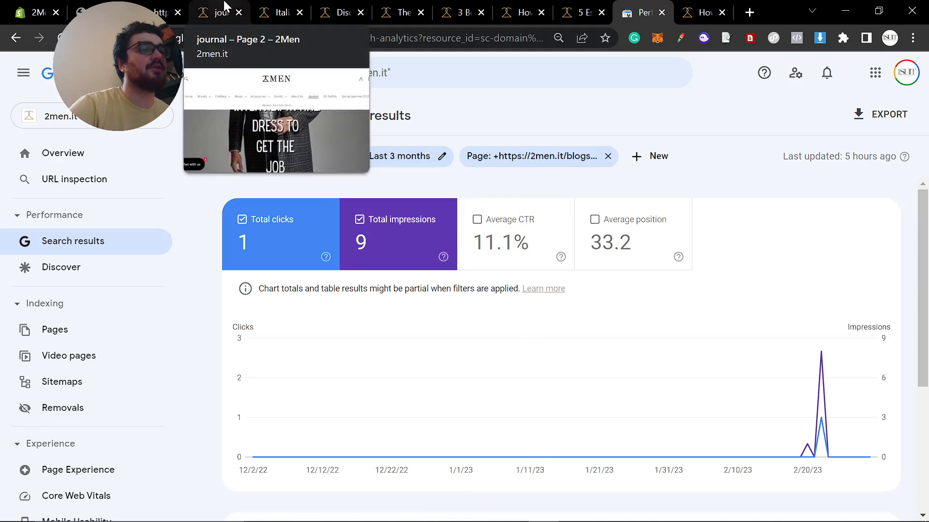
Browse the next page of journal posts and view the business casual summer outfits article
{"action": "left_click", "coordinate": [219, 12]}
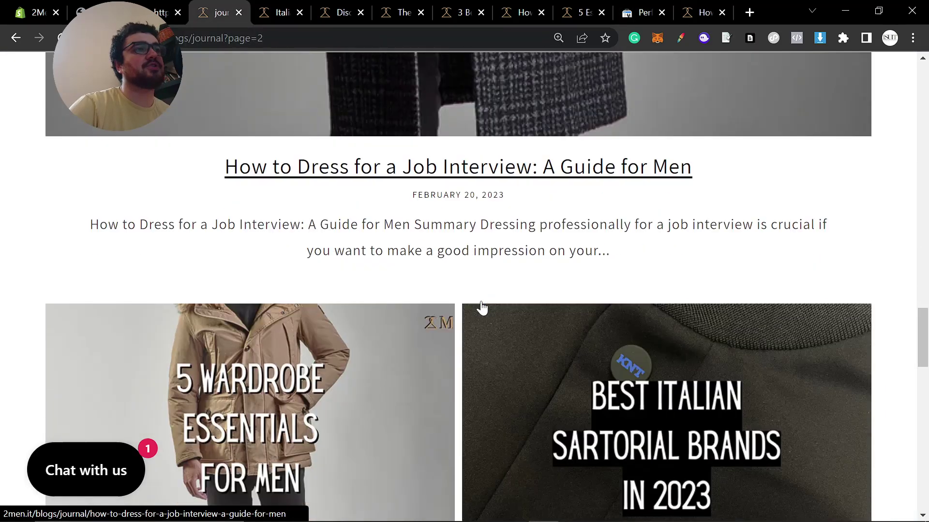
{"action": "left_click", "coordinate": [433, 289]}
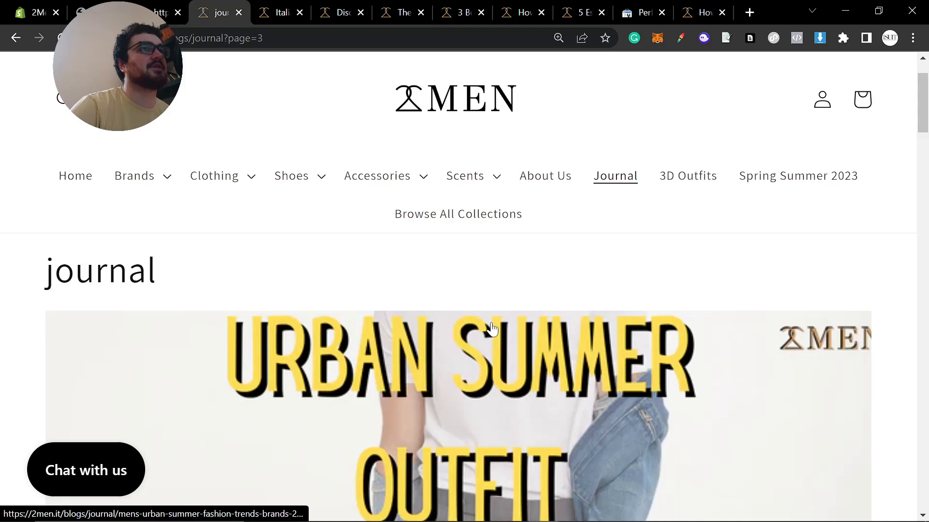
{"action": "scroll", "scroll_direction": "down", "scroll_amount": 3}
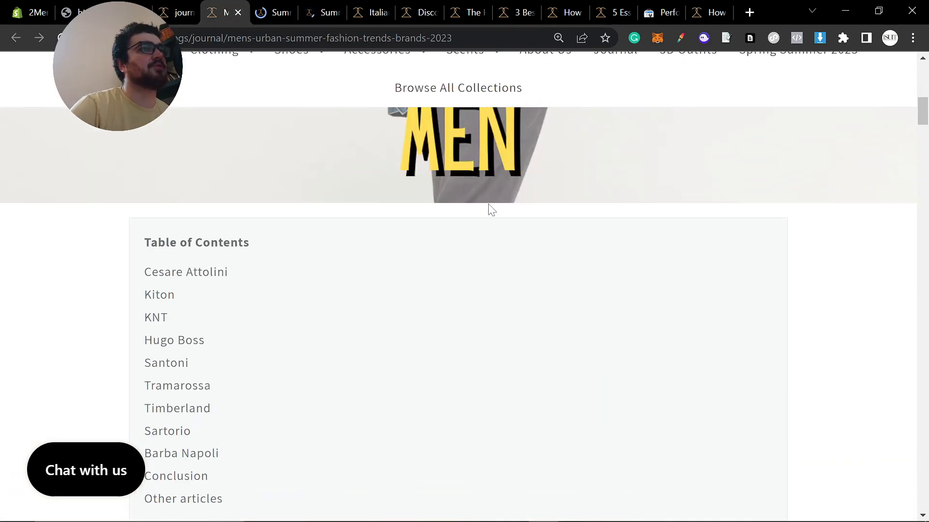
{"action": "scroll", "scroll_direction": "down", "scroll_amount": 3}
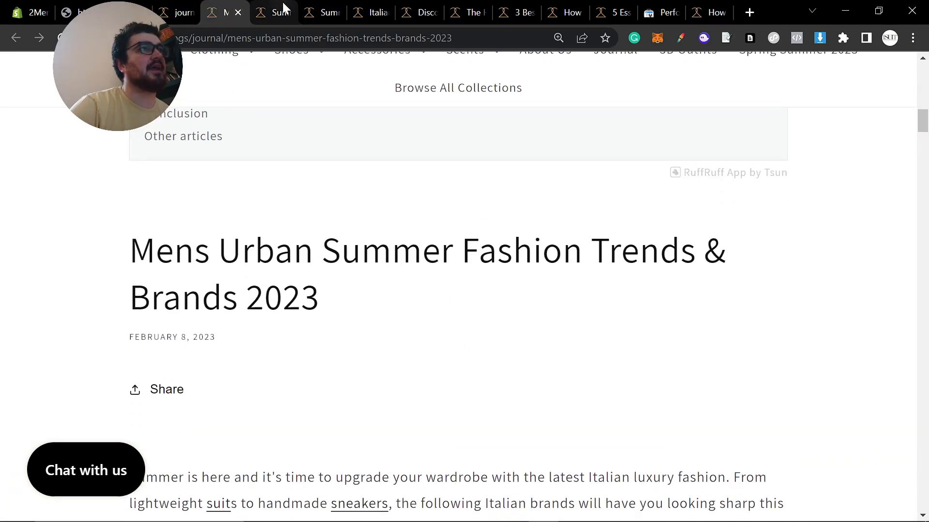
{"action": "left_click", "coordinate": [272, 12]}
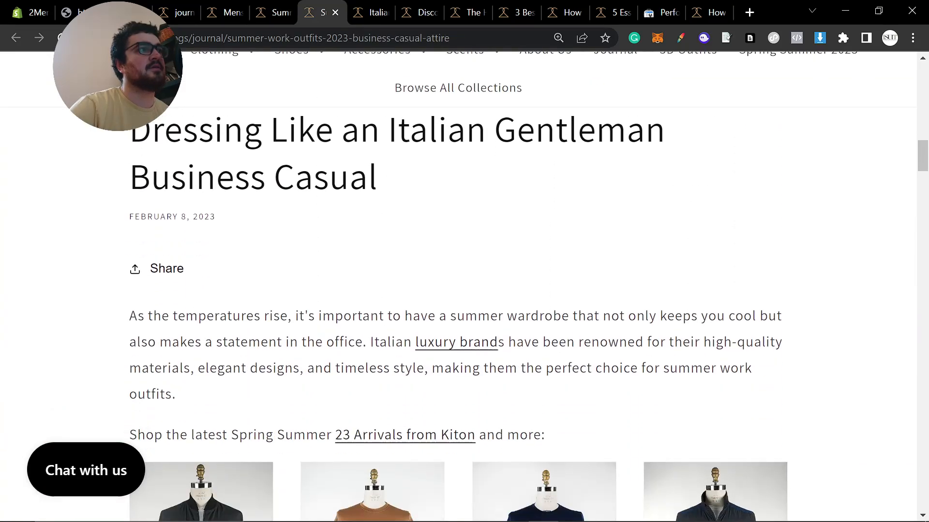
Close the older article tabs and inspect the Mens Urban Summer Fashion Trends 2023 URL
{"action": "left_click", "coordinate": [370, 13]}
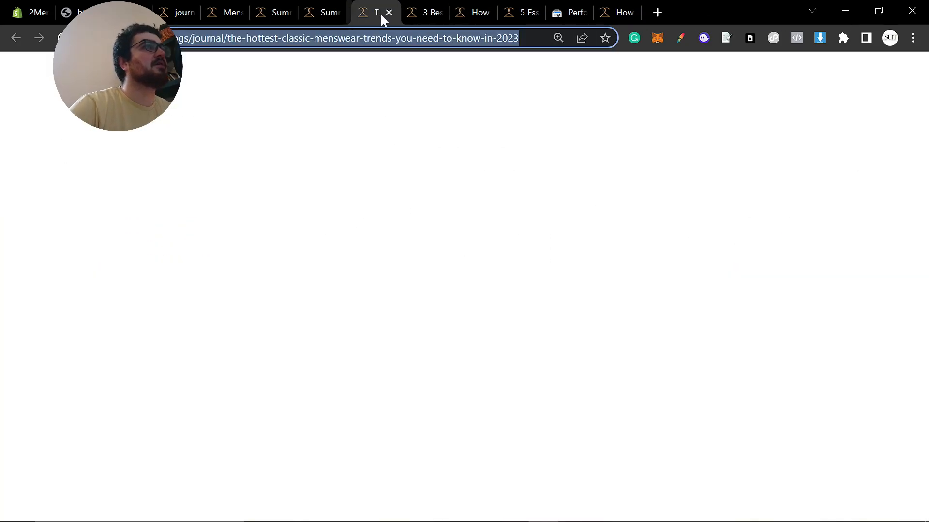
{"action": "left_click", "coordinate": [385, 13]}
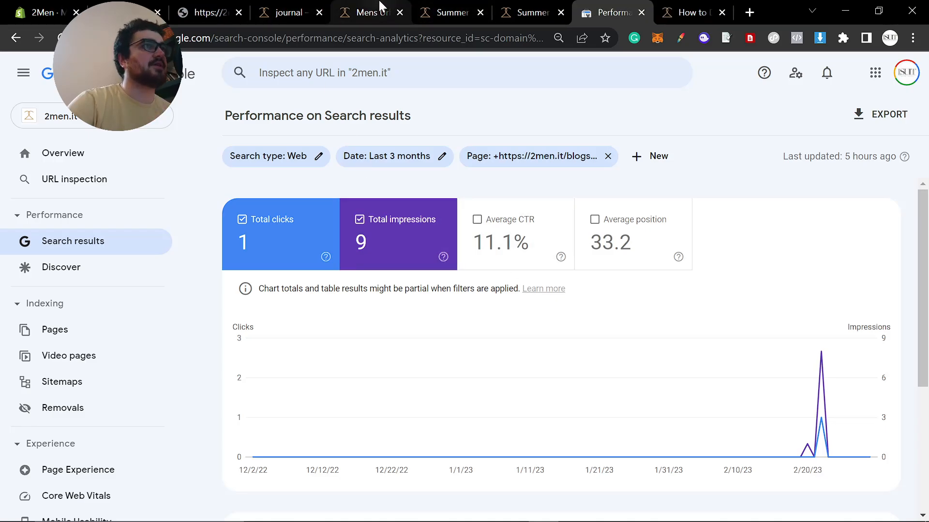
{"action": "left_click", "coordinate": [367, 13]}
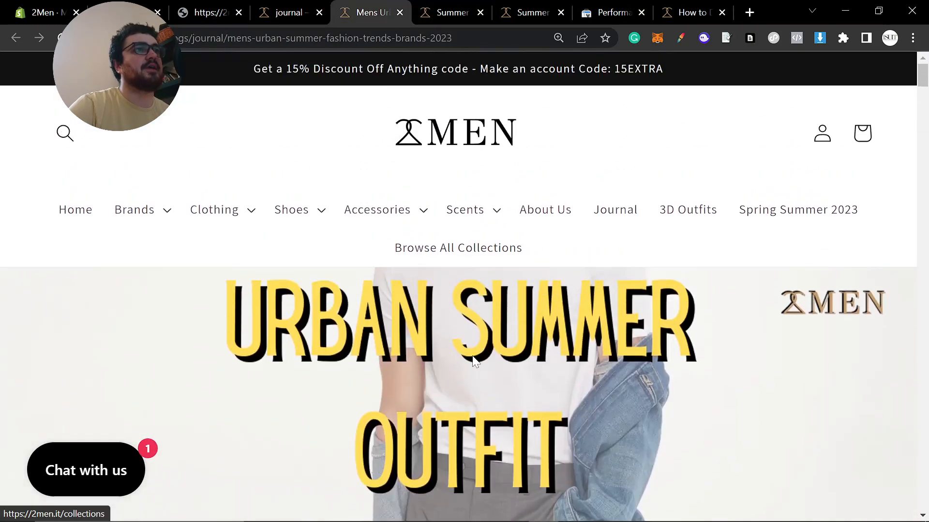
{"action": "scroll", "scroll_direction": "down", "scroll_amount": 3}
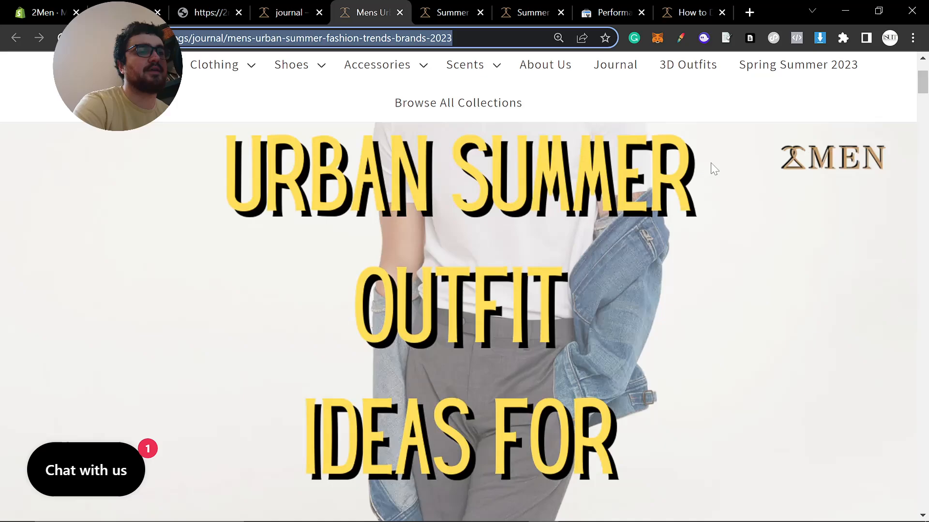
{"action": "left_click", "coordinate": [610, 12]}
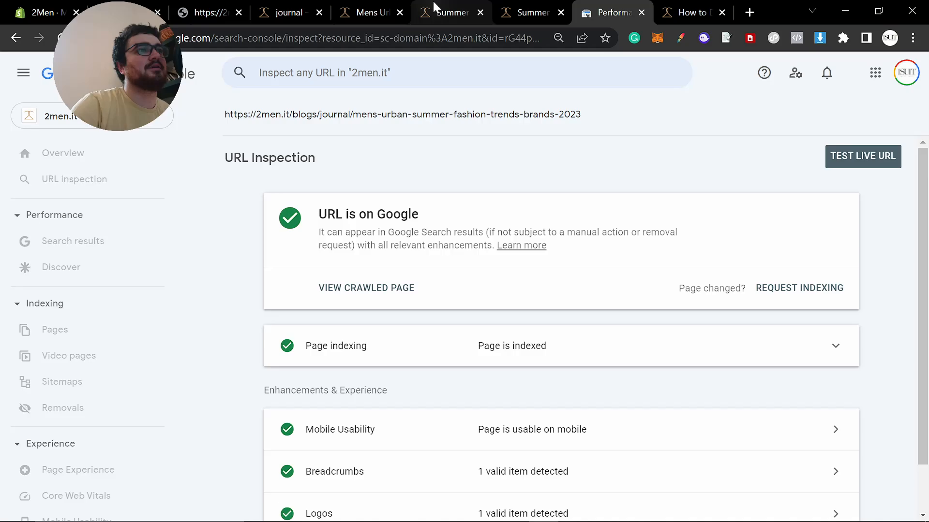
Inspect the business casual summer outfits post URL, confirming it is on Google and indexed
{"action": "left_click", "coordinate": [447, 13]}
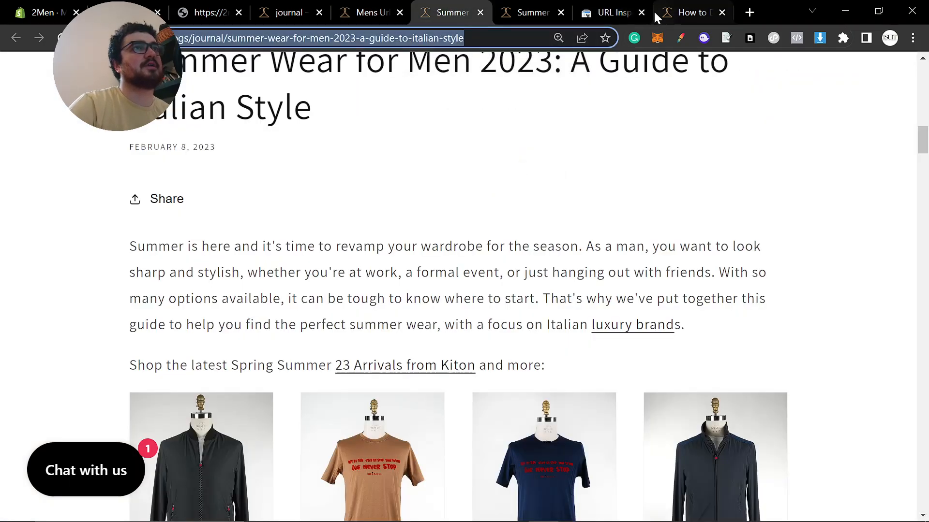
{"action": "left_click", "coordinate": [612, 12]}
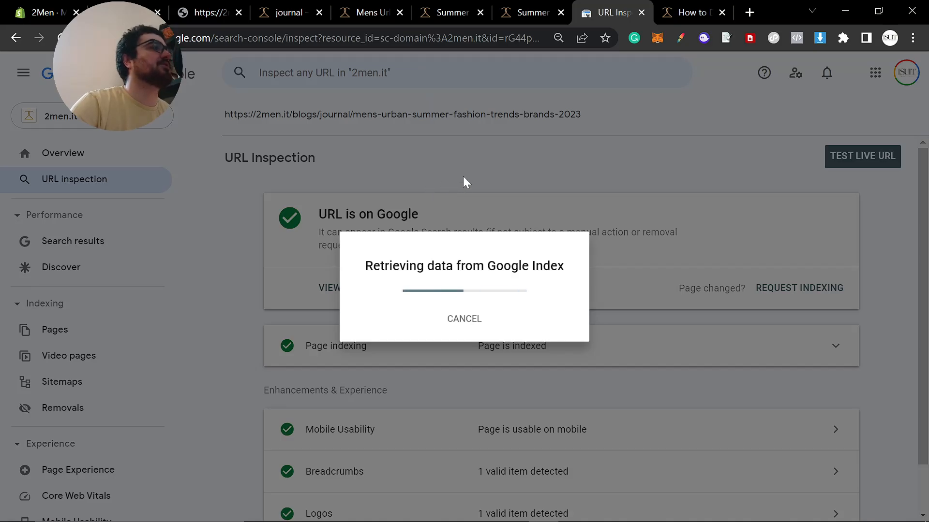
{"action": "mouse_move", "coordinate": [415, 149]}
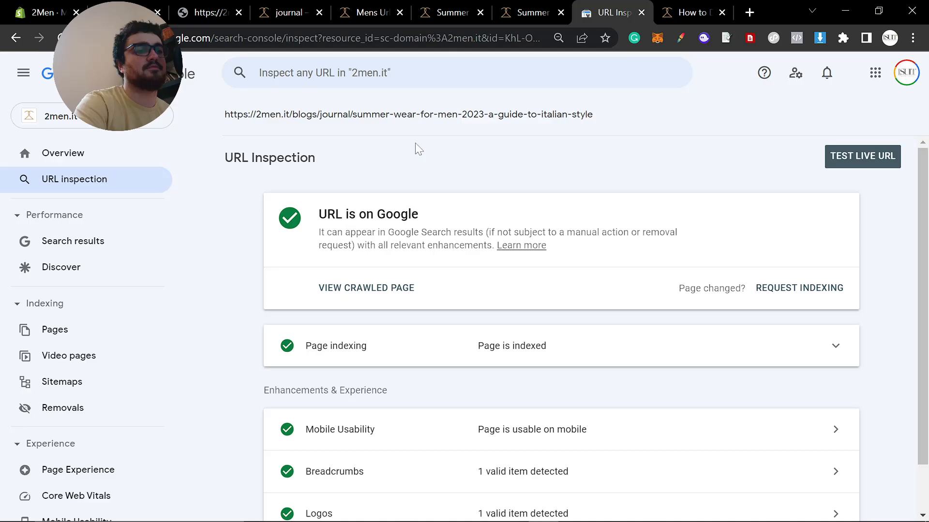
{"action": "scroll", "scroll_direction": "down", "scroll_amount": 3}
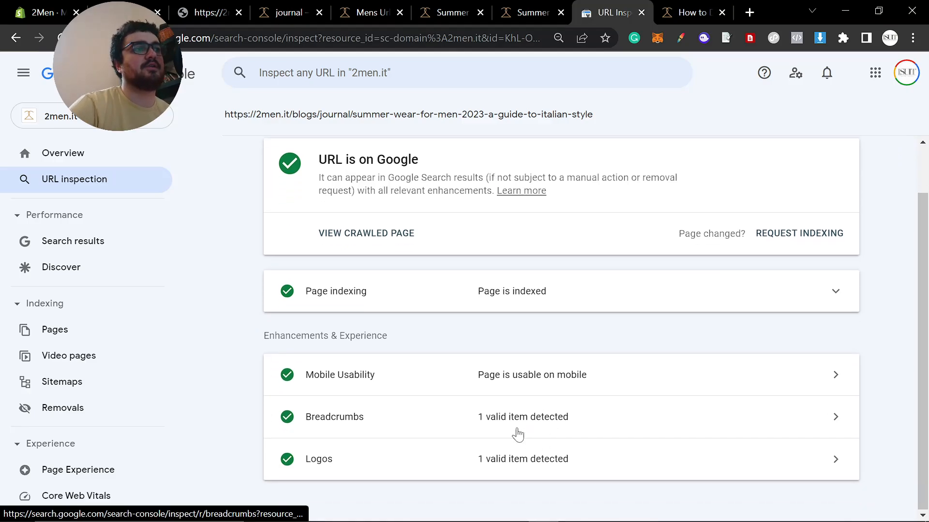
{"action": "left_click", "coordinate": [526, 13]}
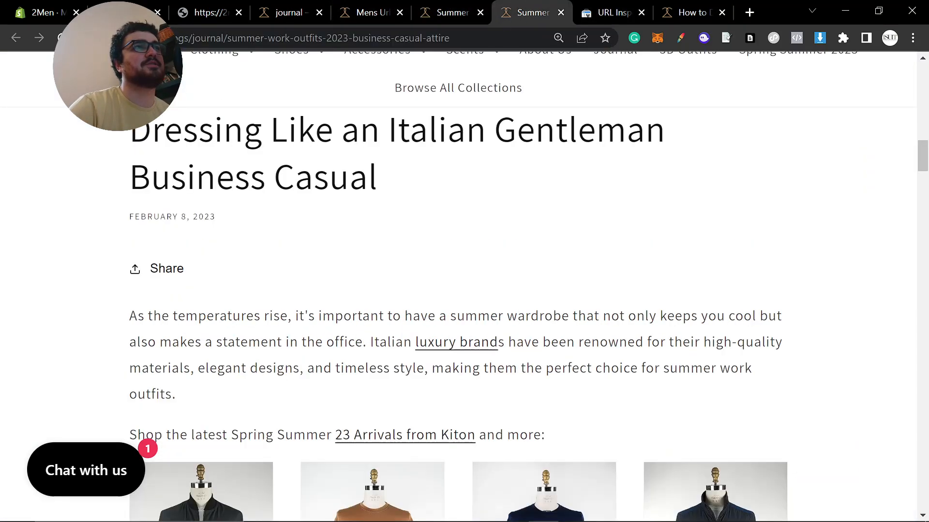
{"action": "left_click", "coordinate": [610, 12]}
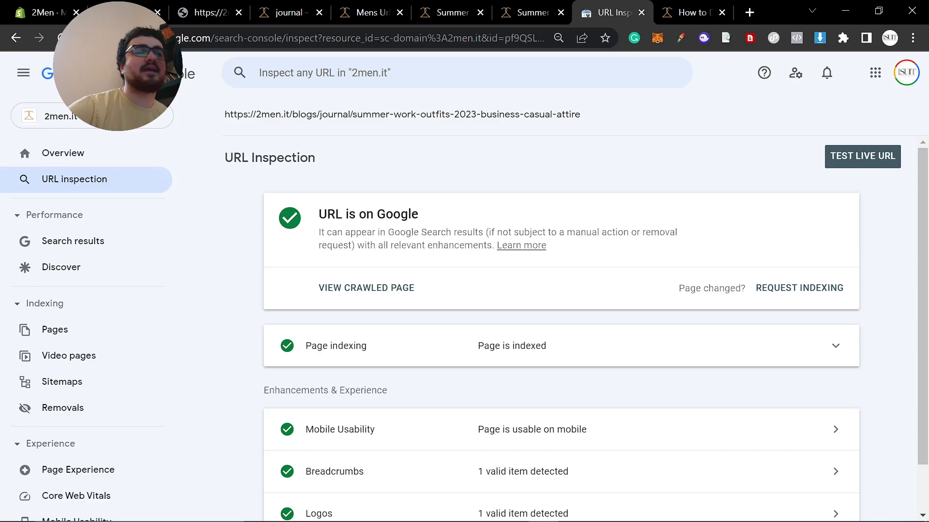
Cycle through the blog tabs, then open search performance for the inspected page
{"action": "left_click", "coordinate": [448, 12]}
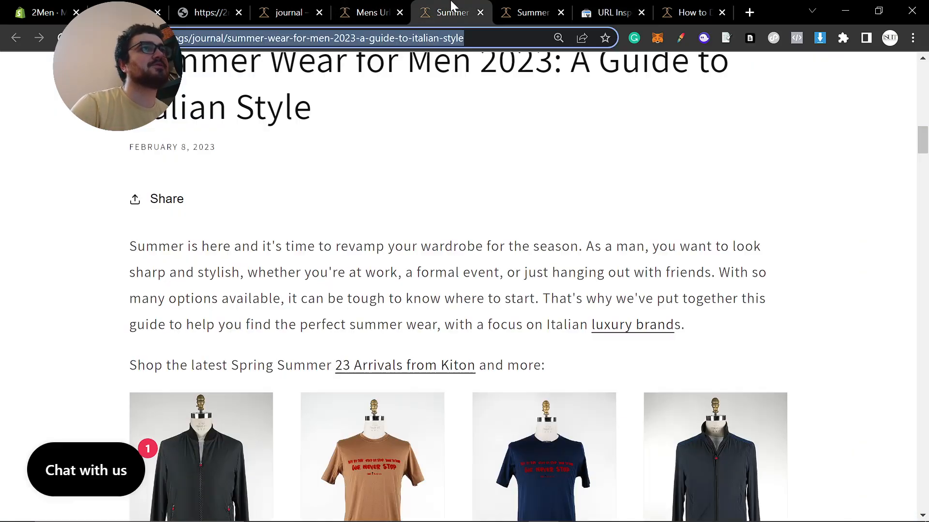
{"action": "left_click", "coordinate": [289, 12]}
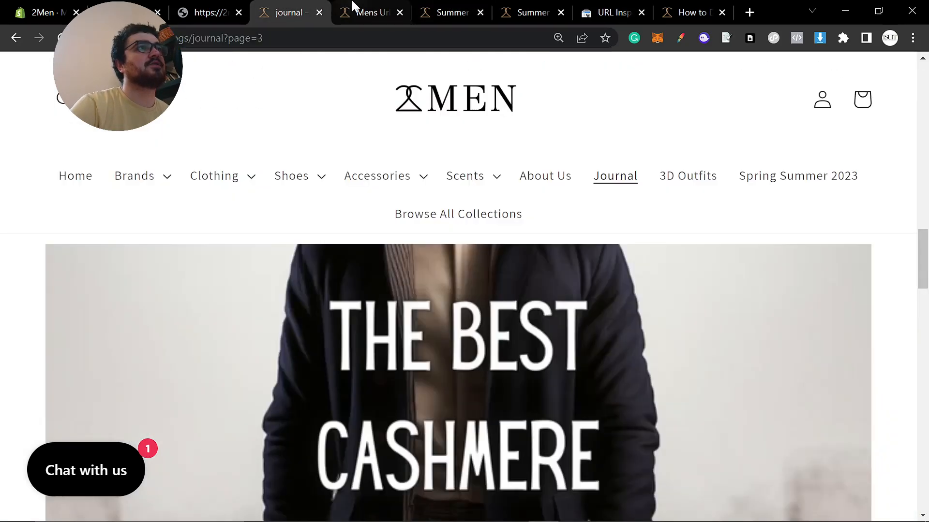
{"action": "left_click", "coordinate": [613, 12]}
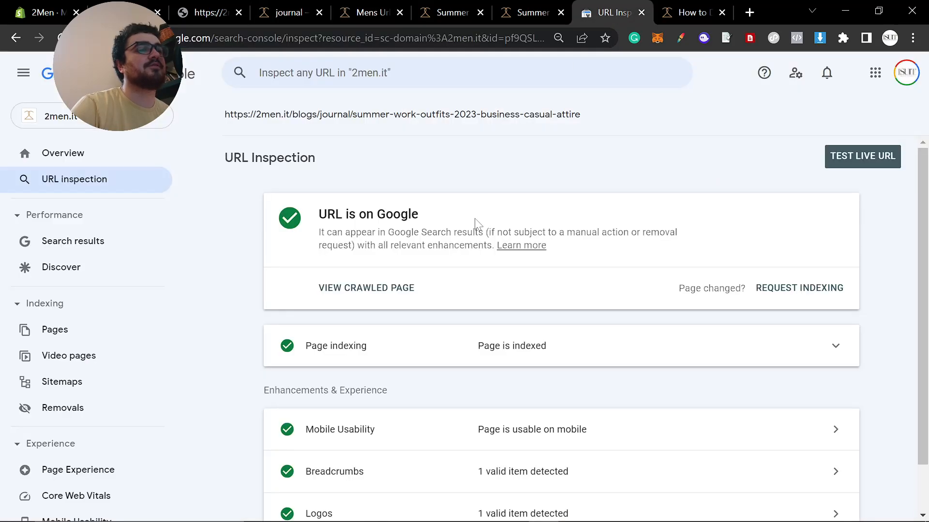
{"action": "left_click", "coordinate": [73, 241]}
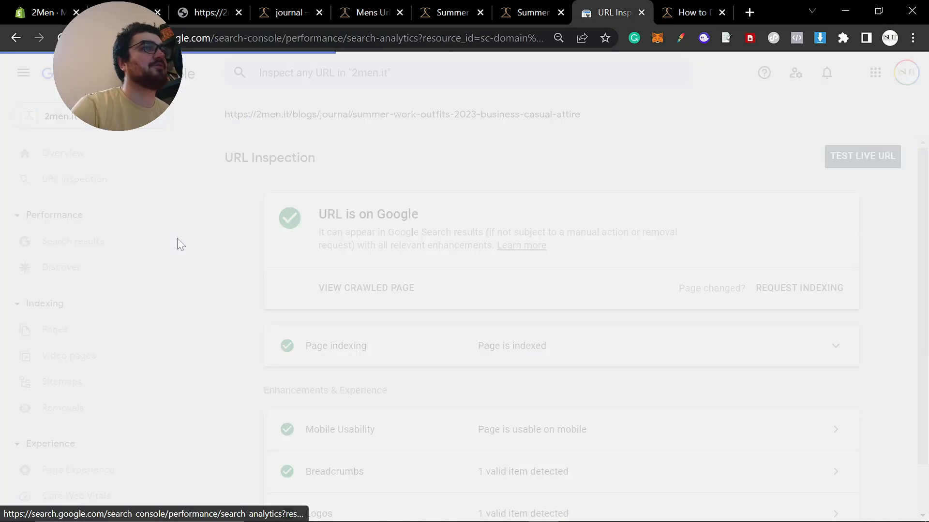
Review the page's 10 clicks, 305 impressions, 3.3% CTR, position 13.3 and its queries
{"action": "left_click", "coordinate": [72, 241]}
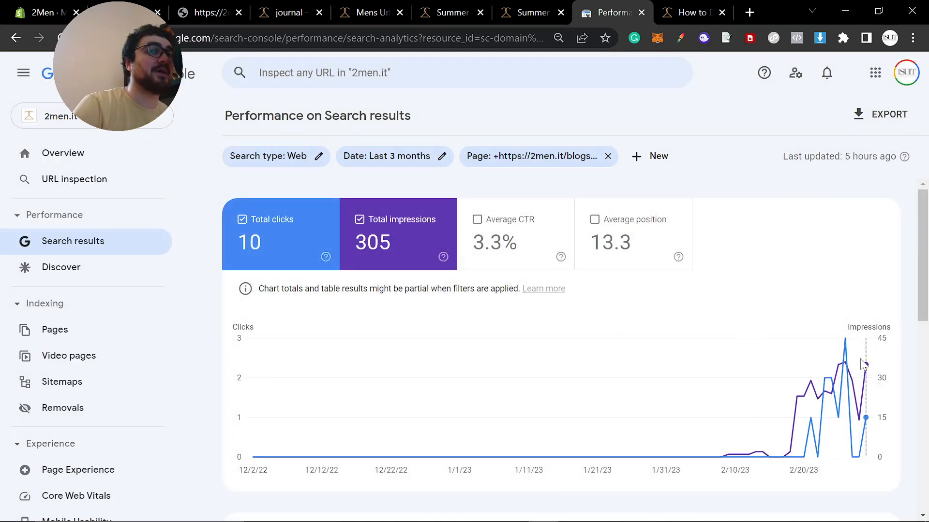
{"action": "scroll", "scroll_direction": "down", "scroll_amount": 3}
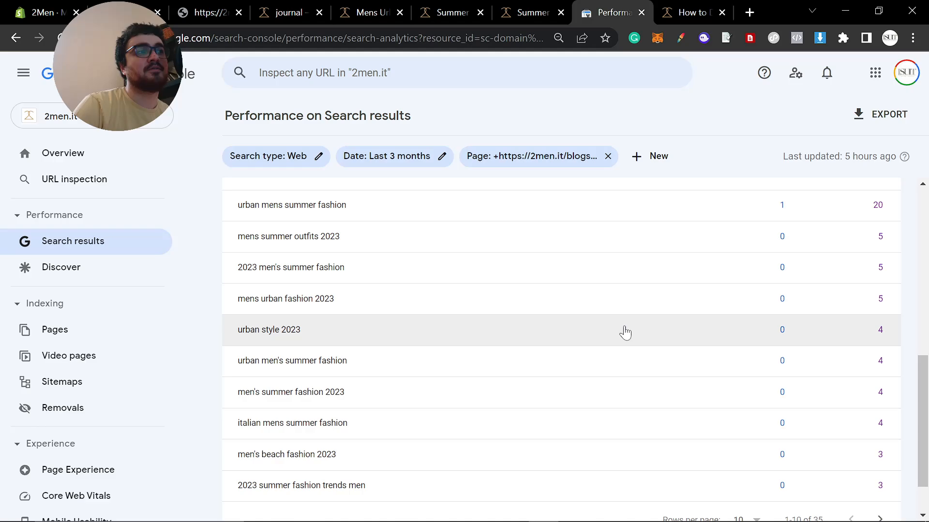
{"action": "scroll", "scroll_direction": "down", "scroll_amount": 3}
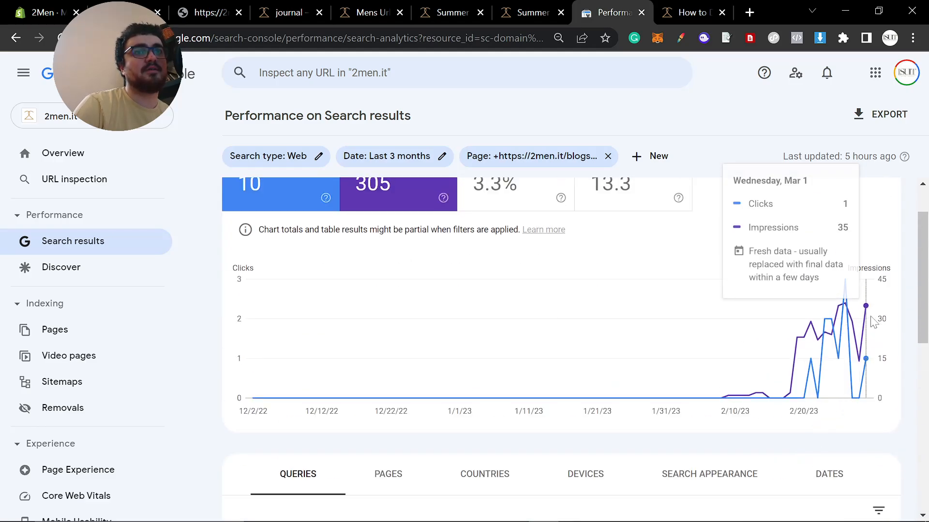
{"action": "left_click", "coordinate": [395, 156]}
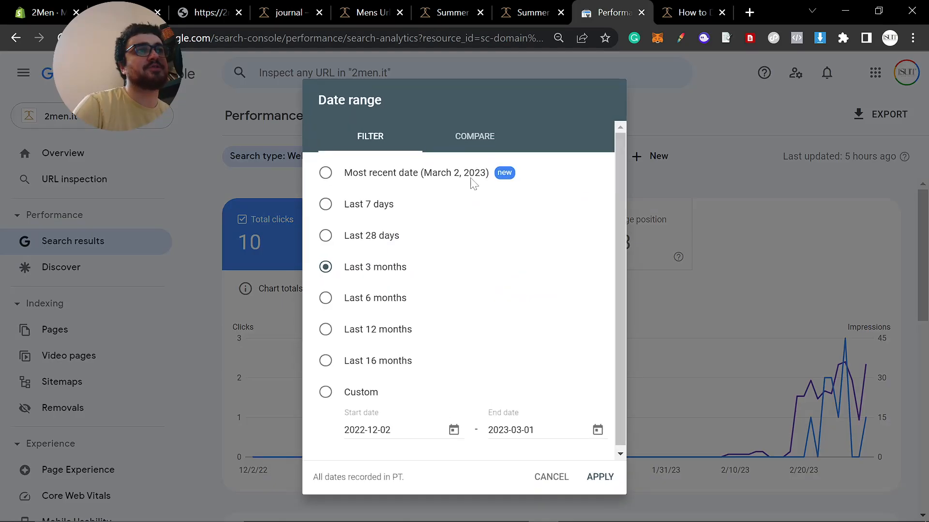
{"action": "left_click", "coordinate": [599, 477]}
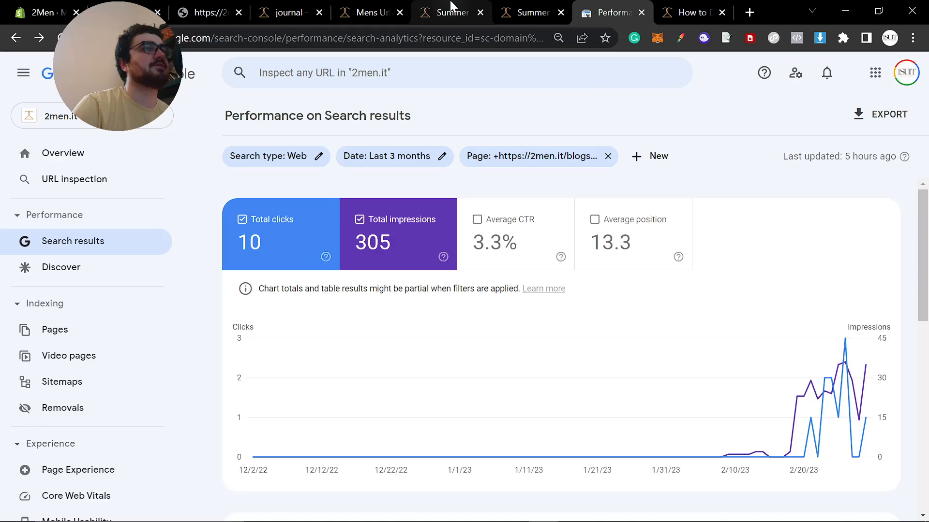
{"action": "left_click", "coordinate": [445, 12]}
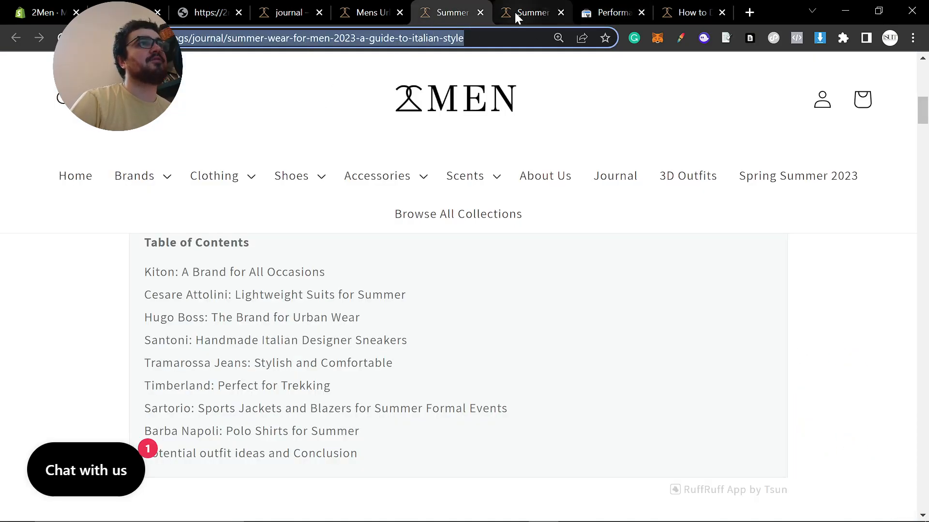
Filter the report to the other post: 62 clicks, 638 impressions, 9.7% CTR, position 10.4
{"action": "left_click", "coordinate": [611, 12]}
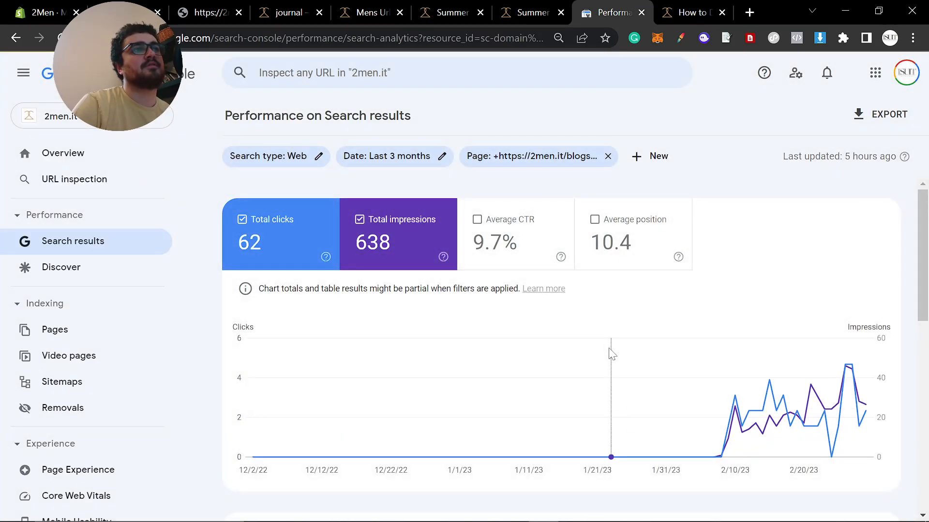
{"action": "scroll", "scroll_direction": "down", "scroll_amount": 3}
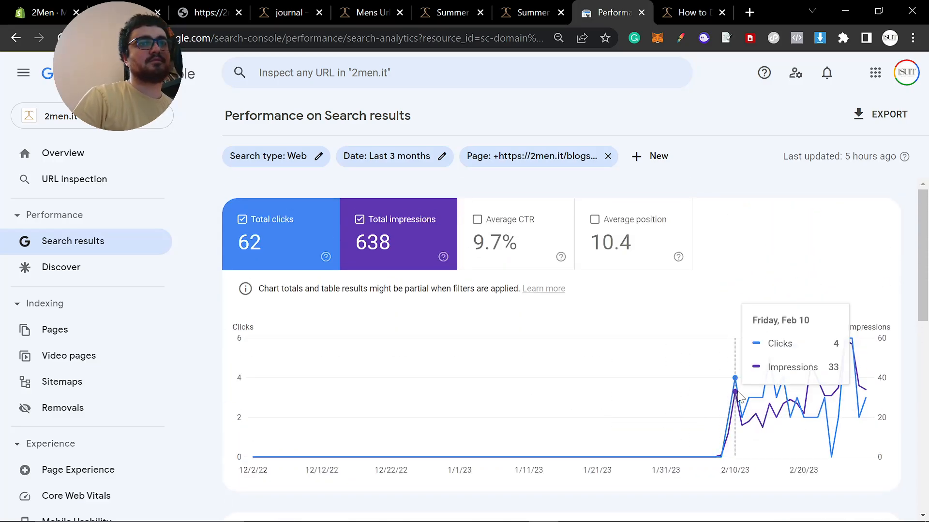
{"action": "mouse_move", "coordinate": [731, 428]}
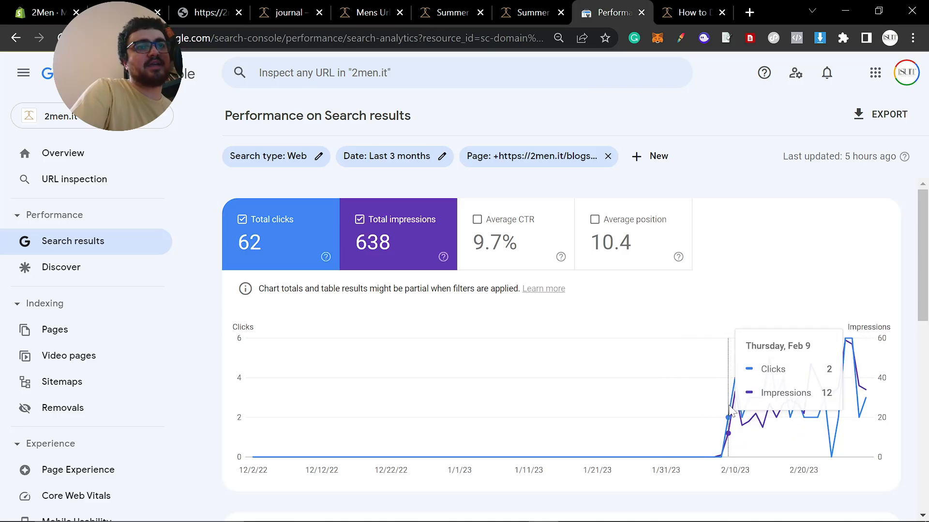
{"action": "mouse_move", "coordinate": [722, 441]}
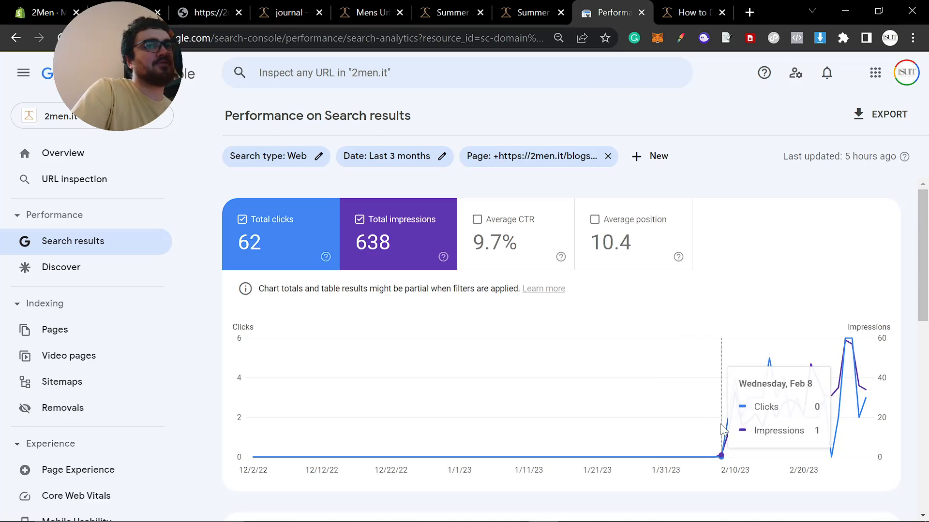
{"action": "mouse_move", "coordinate": [732, 441]}
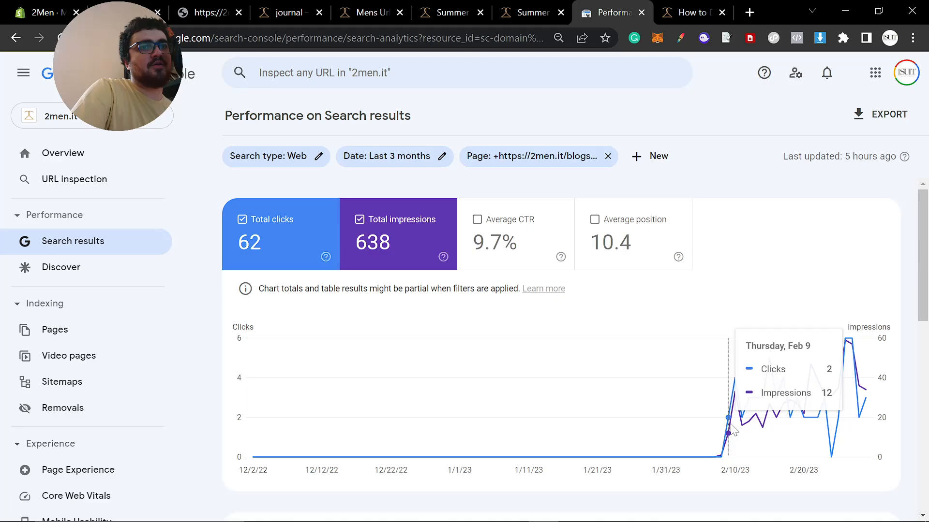
{"action": "mouse_move", "coordinate": [741, 418]}
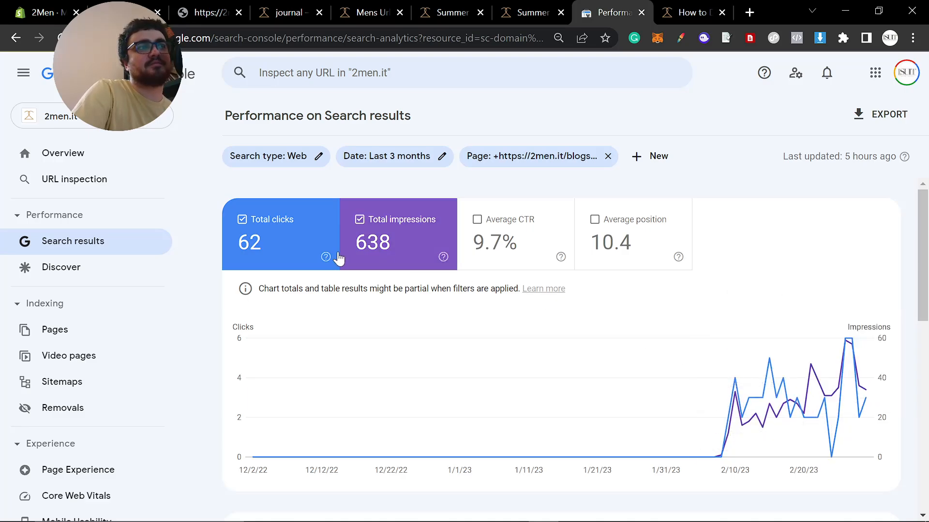
{"action": "left_click", "coordinate": [242, 220]}
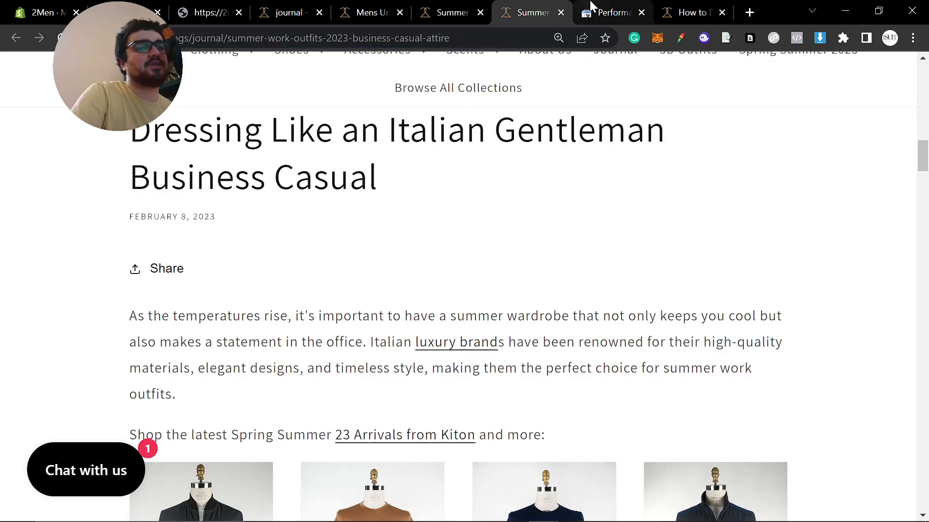
Scroll to the Queries table listing 'italian style summer men' and 'italian summer look'
{"action": "left_click", "coordinate": [612, 12]}
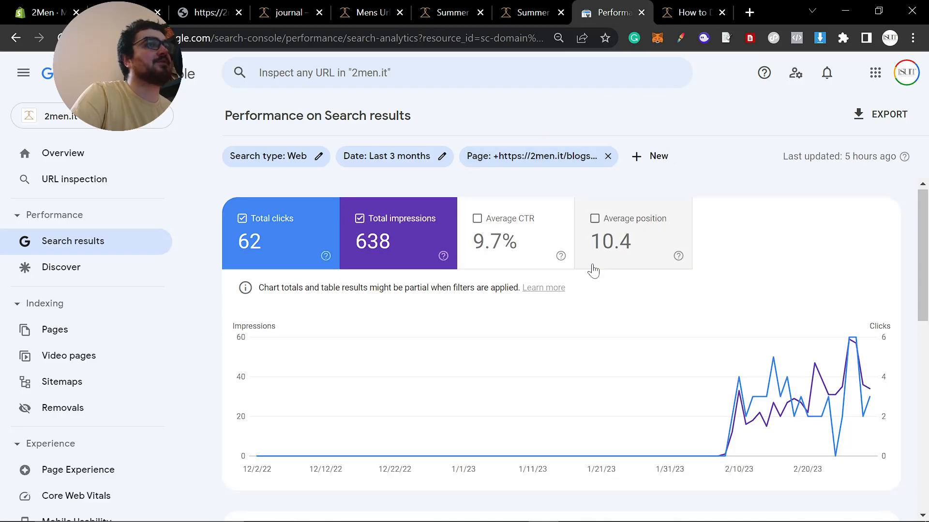
{"action": "scroll", "scroll_direction": "down", "scroll_amount": 3}
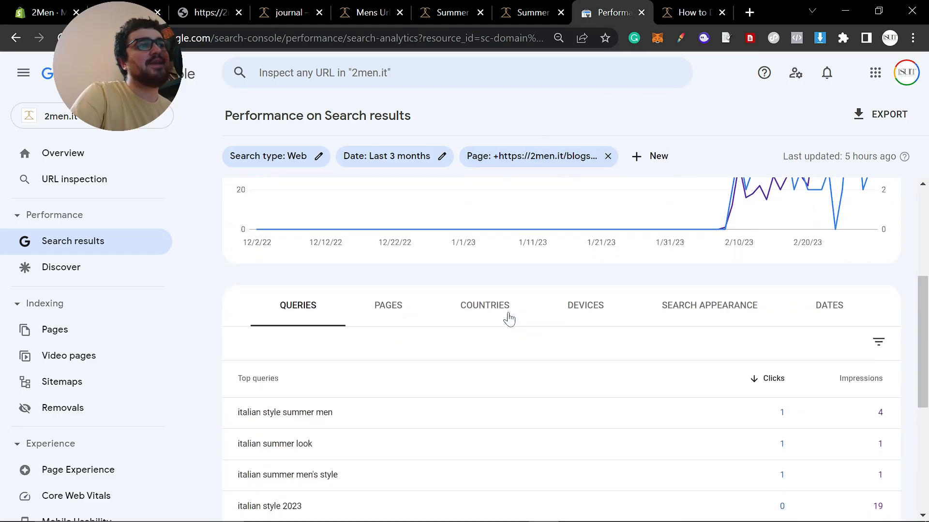
{"action": "scroll", "scroll_direction": "down", "scroll_amount": 3}
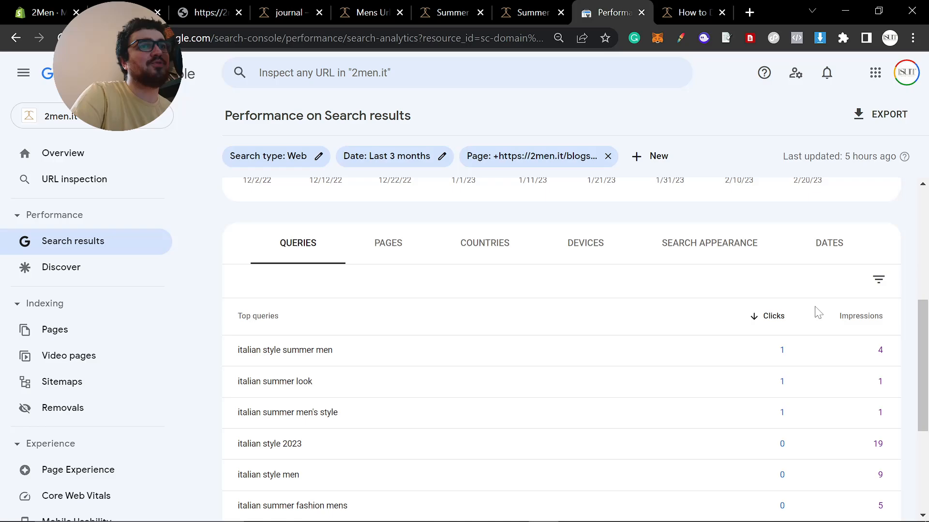
{"action": "left_click", "coordinate": [538, 156]}
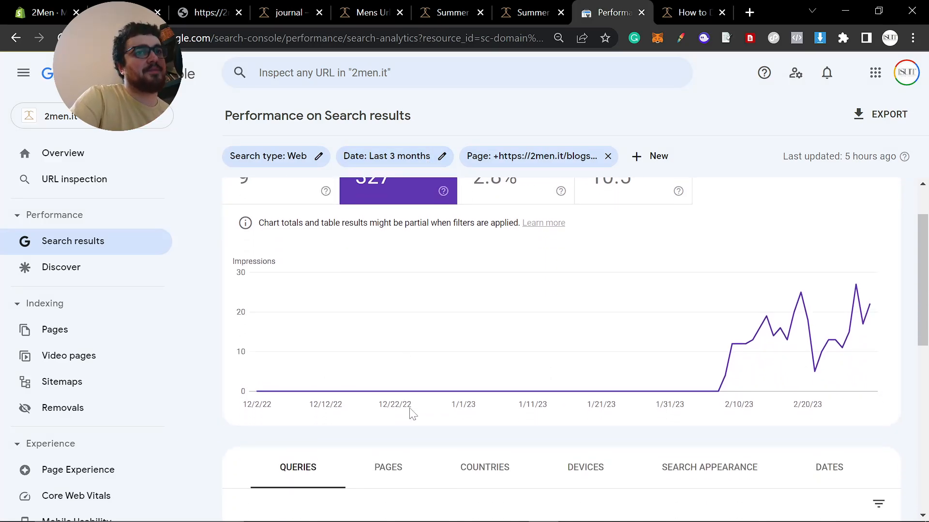
{"action": "scroll", "scroll_direction": "down", "scroll_amount": 3}
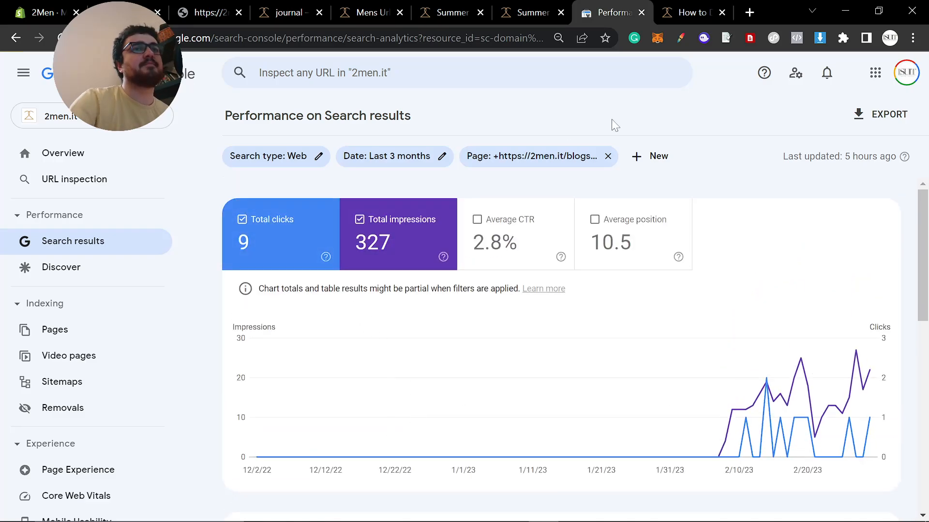
{"action": "mouse_move", "coordinate": [716, 459]}
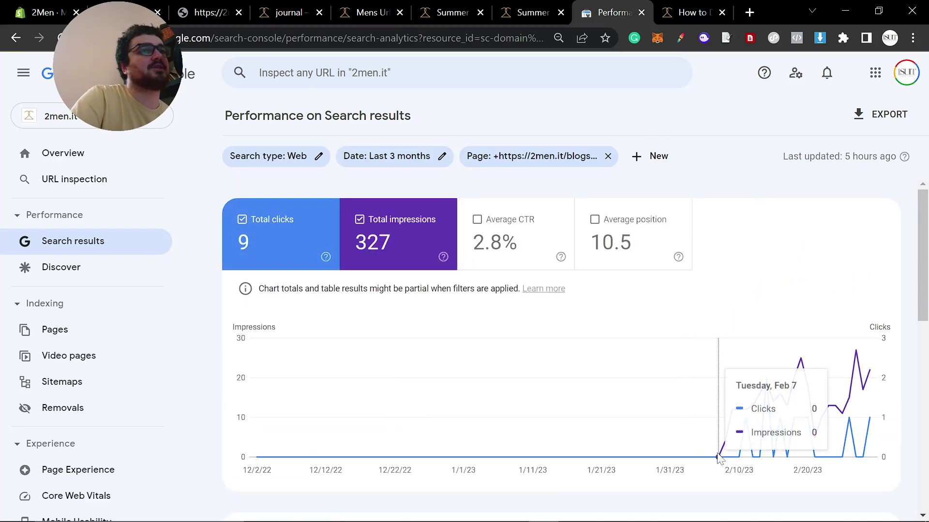
{"action": "mouse_move", "coordinate": [743, 437]}
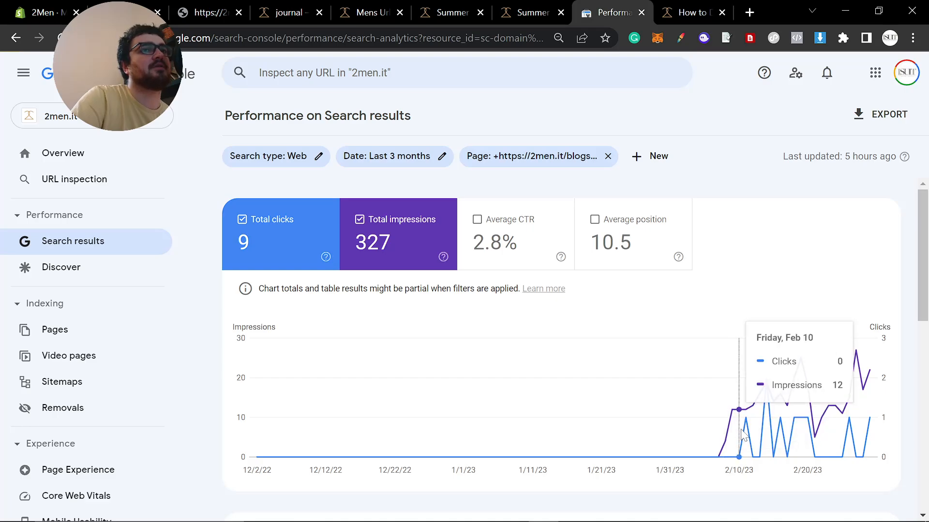
{"action": "mouse_move", "coordinate": [774, 407]}
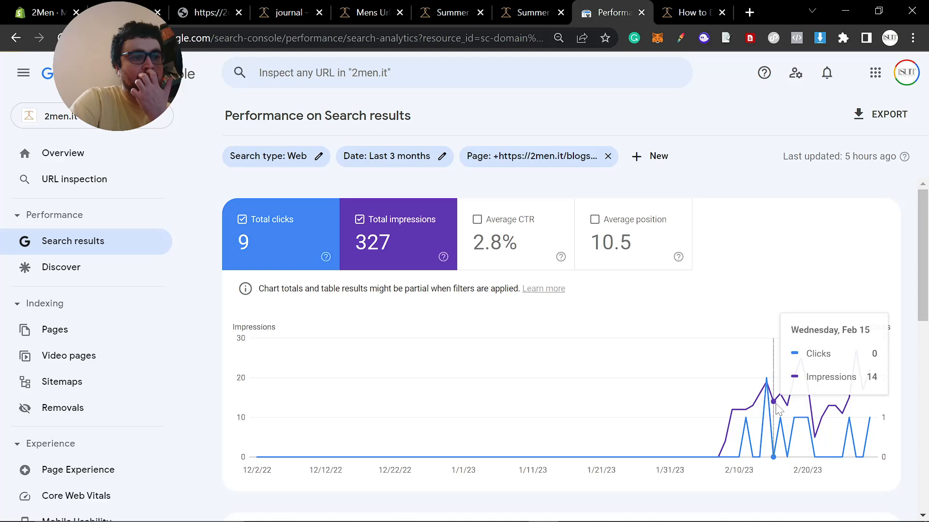
{"action": "mouse_move", "coordinate": [759, 416]}
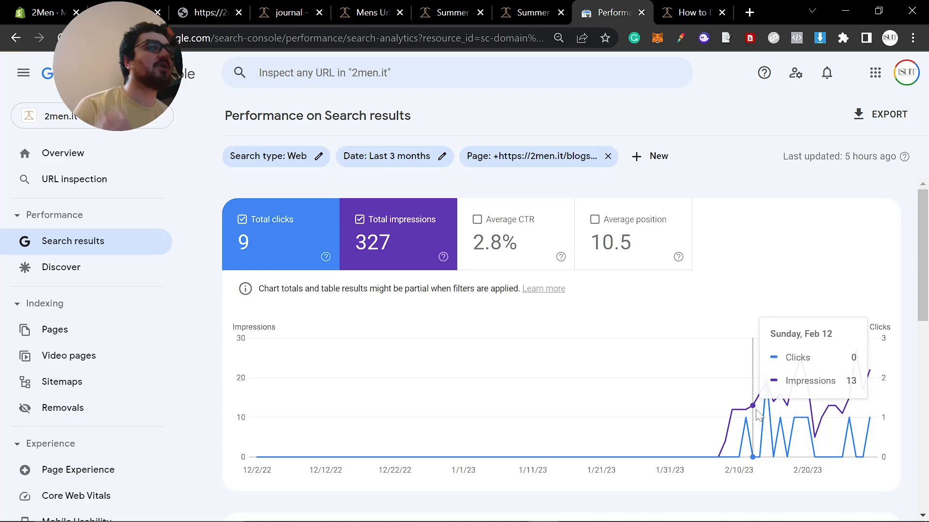
{"action": "mouse_move", "coordinate": [491, 354]}
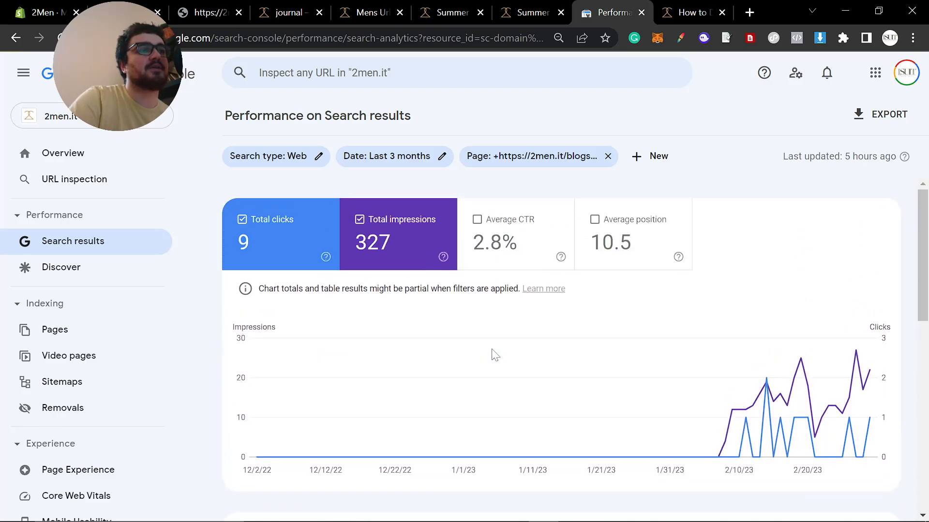
{"action": "mouse_move", "coordinate": [485, 357]}
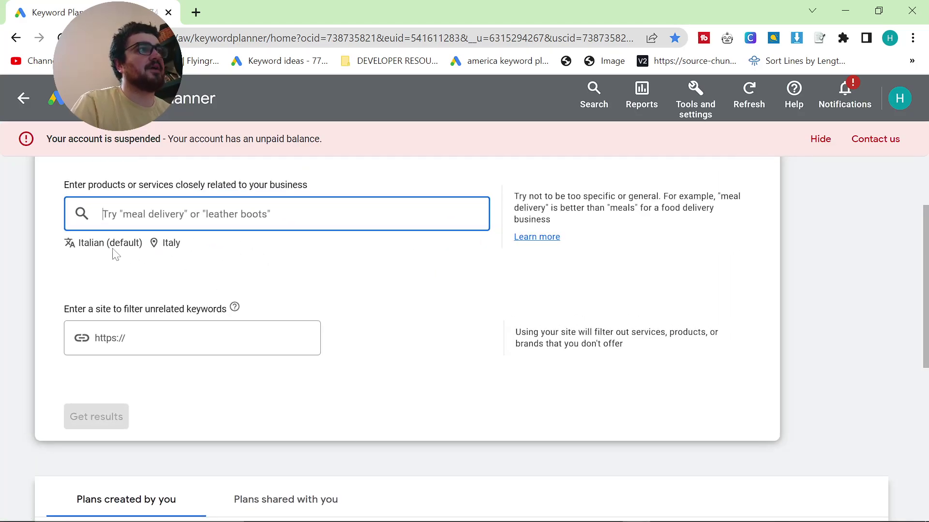
Search keyword ideas for 'summer style men' in English, targeting Italy and United States
{"action": "type", "text": "english"}
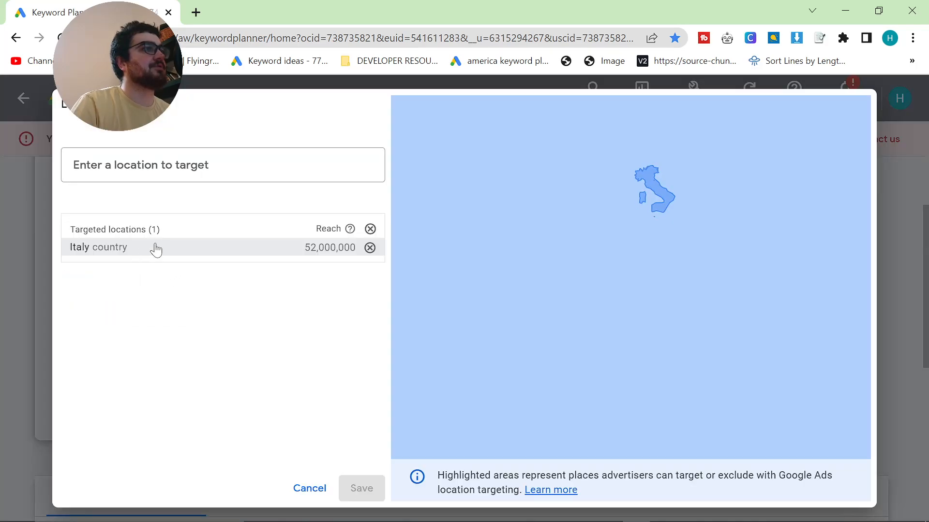
{"action": "type", "text": "united st"}
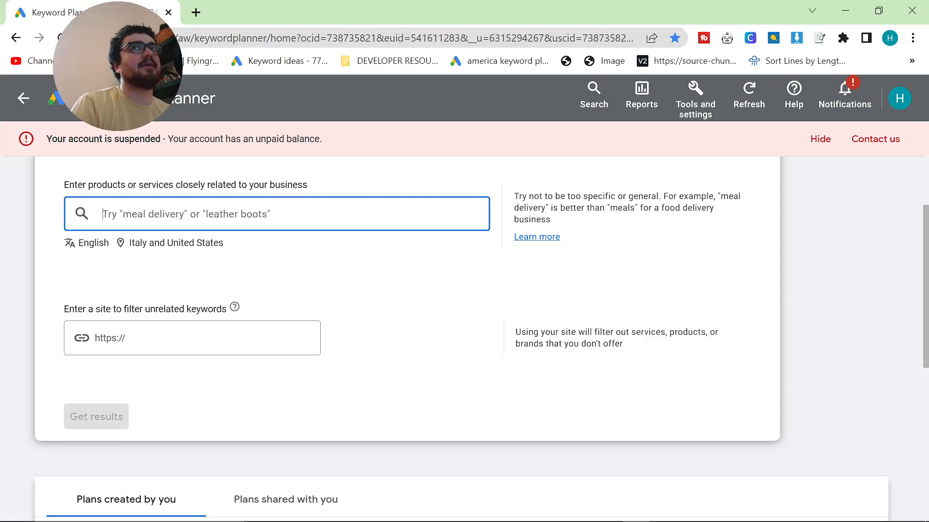
{"action": "type", "text": "summer"}
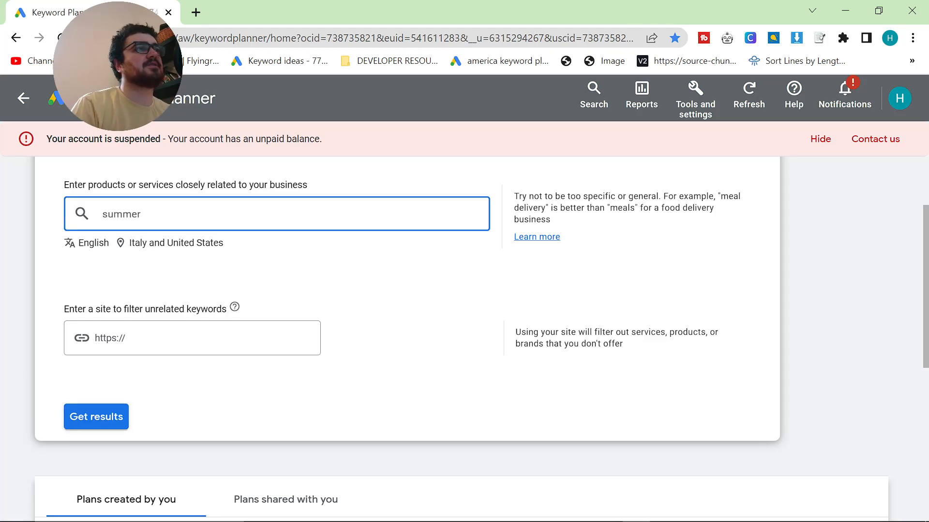
{"action": "type", "text": "summer style men"}
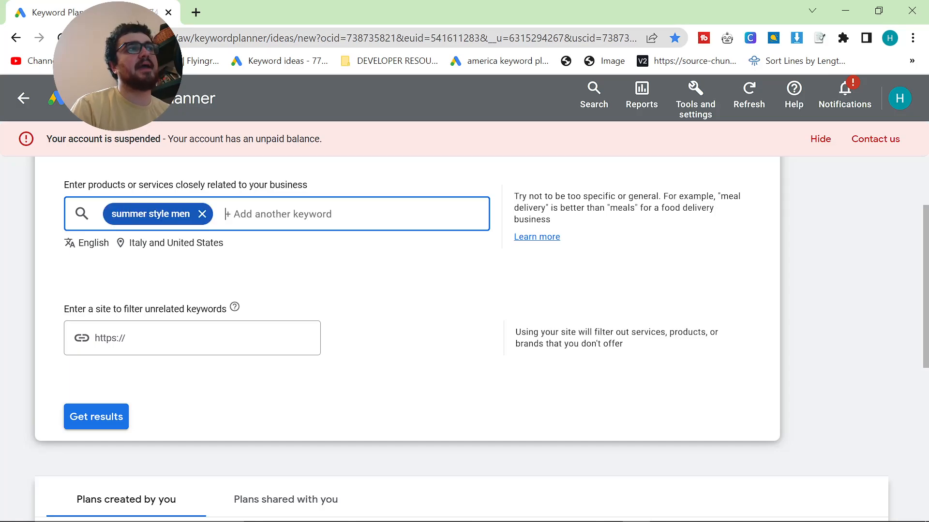
{"action": "left_click", "coordinate": [96, 417]}
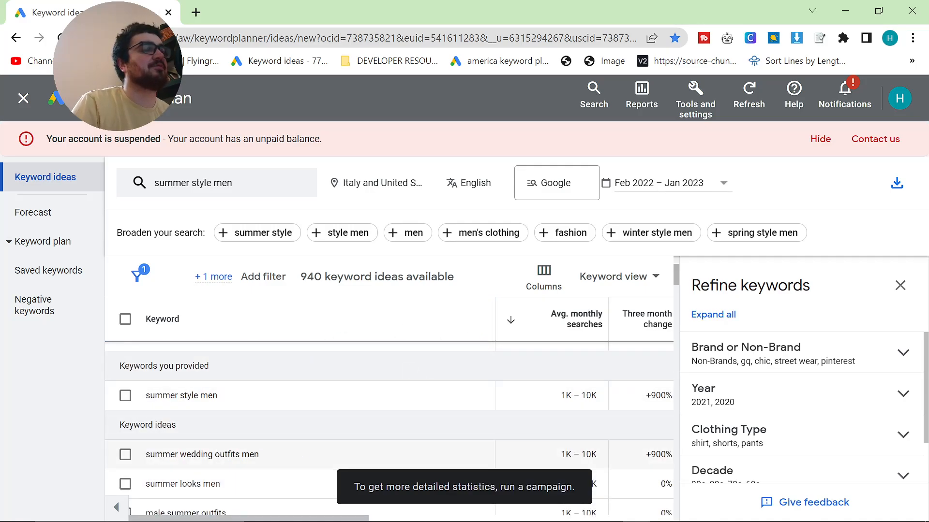
{"action": "mouse_move", "coordinate": [243, 450]}
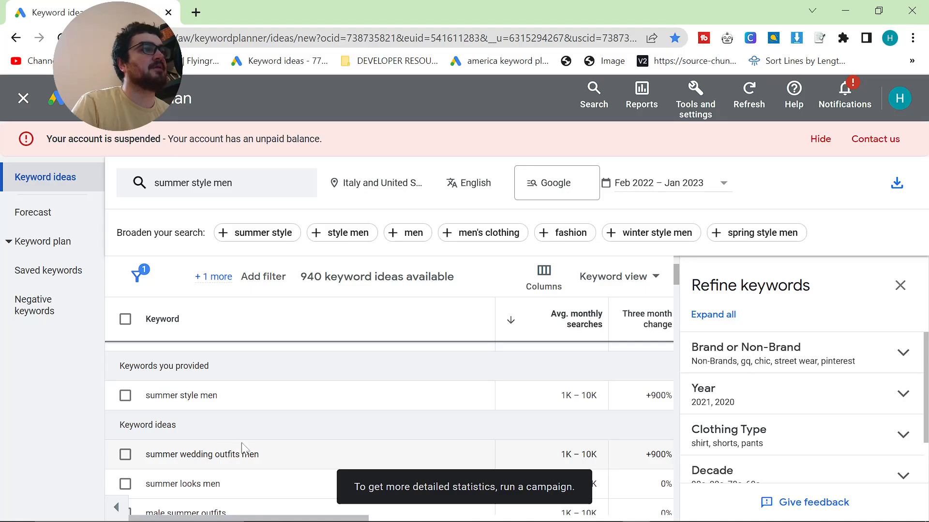
{"action": "scroll", "scroll_direction": "down", "scroll_amount": 3}
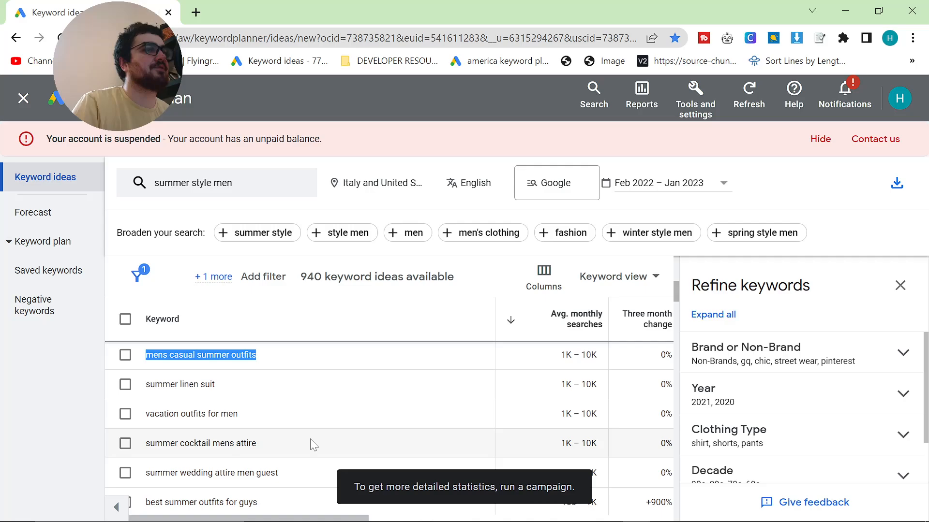
{"action": "mouse_move", "coordinate": [425, 394]}
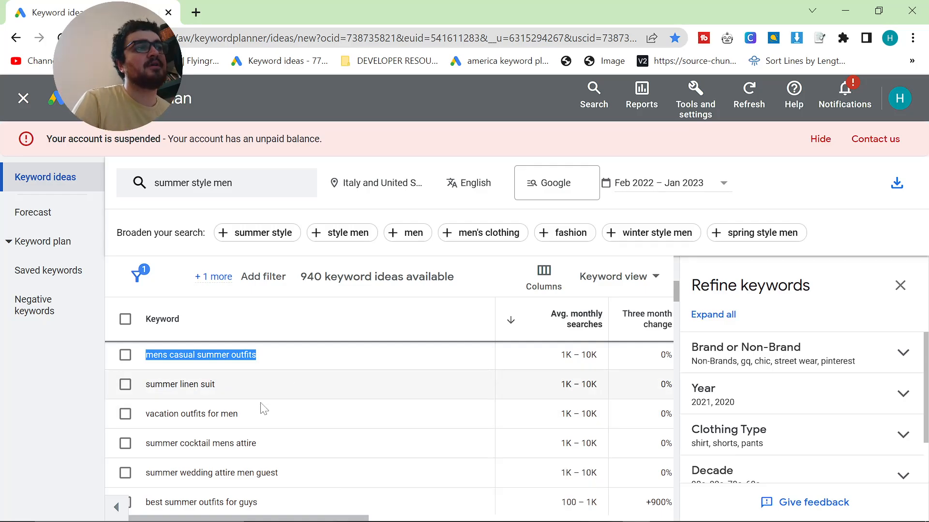
{"action": "mouse_move", "coordinate": [318, 431]}
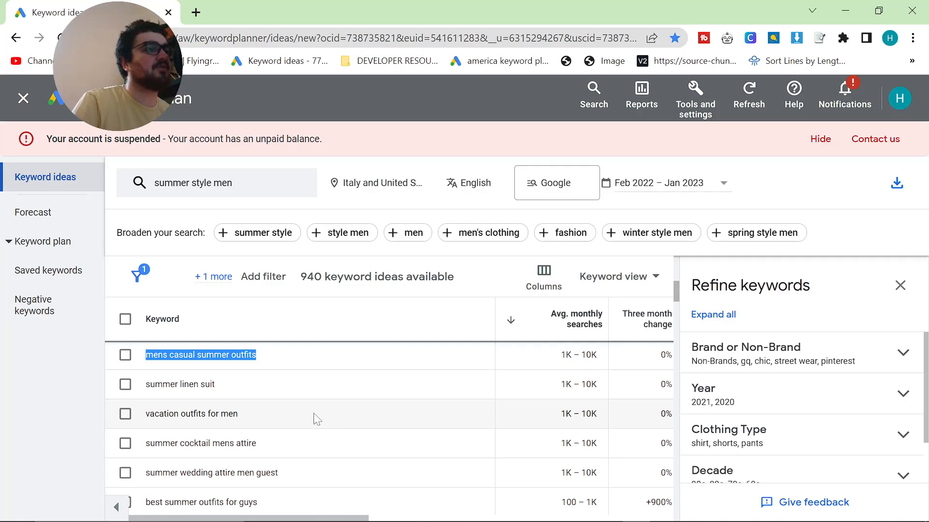
{"action": "mouse_move", "coordinate": [311, 442]}
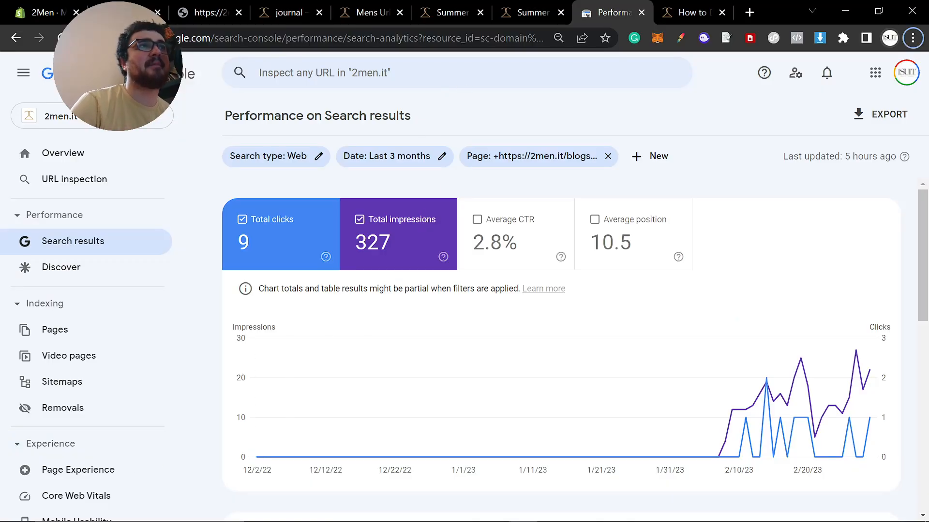
Read through the 2men.it post on jeans for business casual attire
{"action": "left_click", "coordinate": [291, 12]}
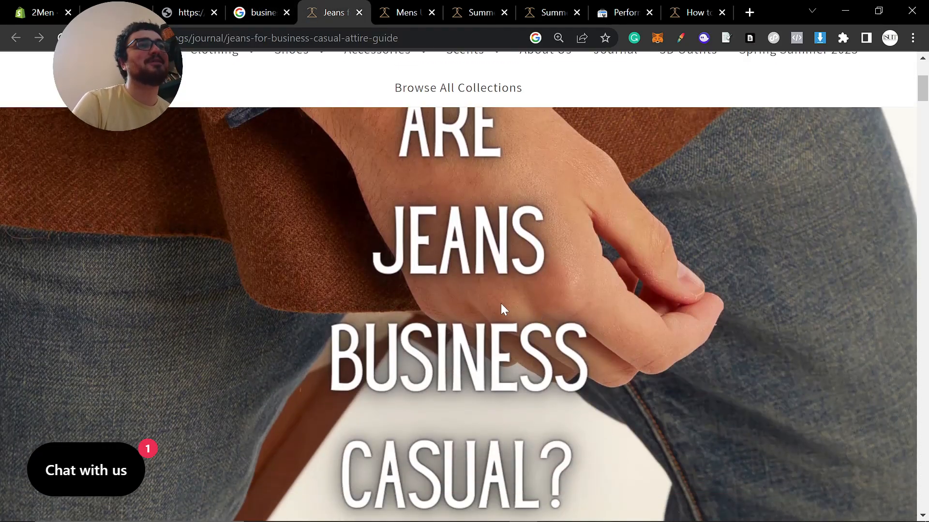
{"action": "scroll", "scroll_direction": "down", "scroll_amount": 3}
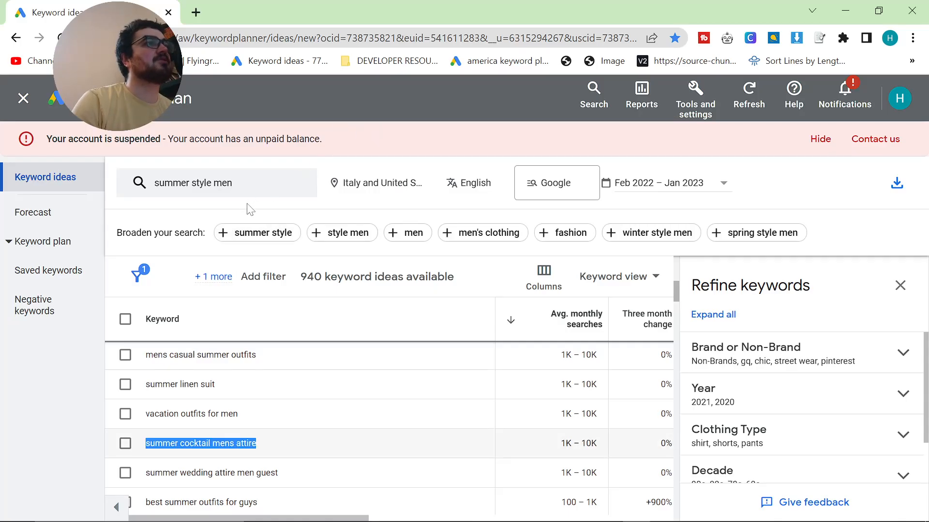
{"action": "mouse_move", "coordinate": [261, 189]}
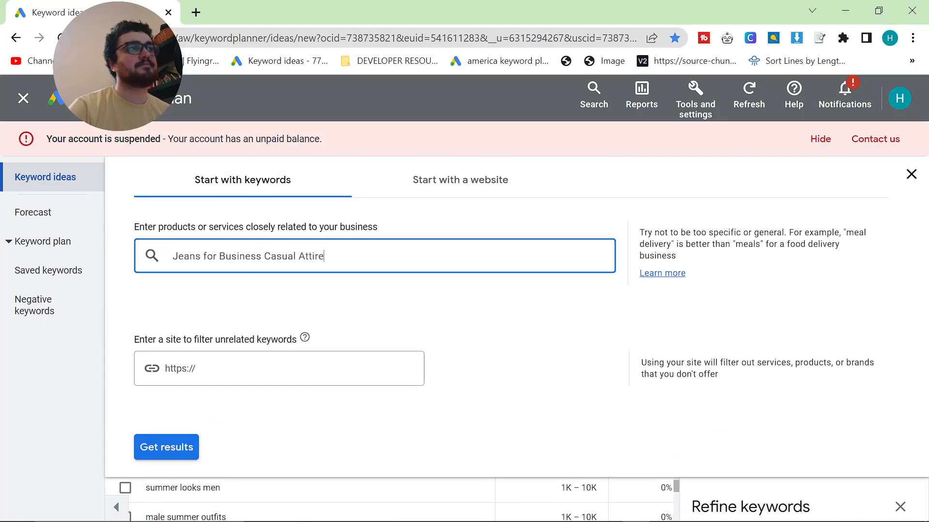
Get keyword ideas for 'Jeans for Business Casual Attire', returning 47 ideas
{"action": "left_click", "coordinate": [166, 447]}
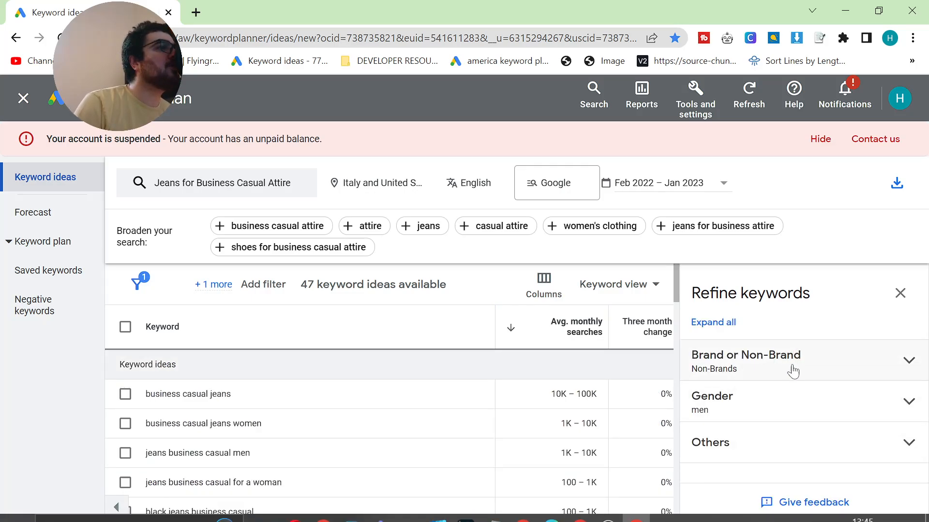
{"action": "mouse_move", "coordinate": [813, 402]}
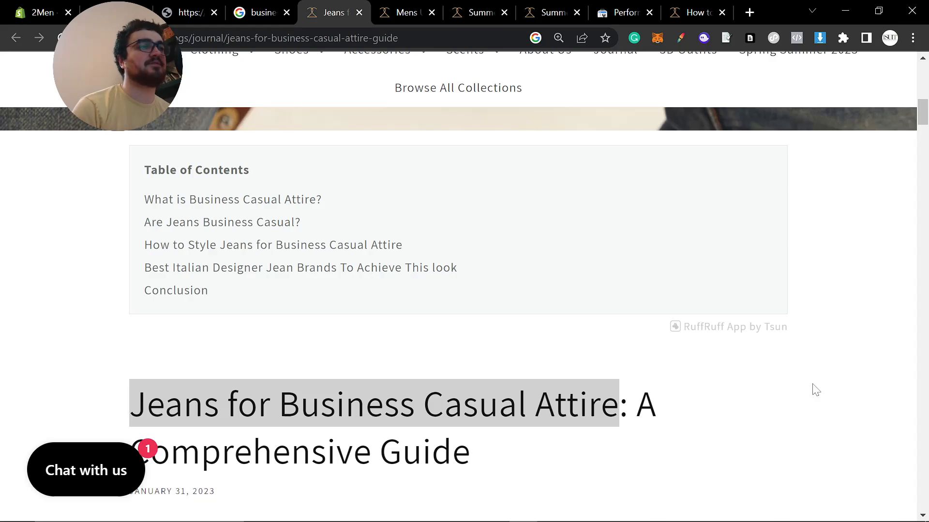
Move to page 2 of 'business casual jeans' Google results, where 2men has no matches
{"action": "key", "text": "alt+tab"}
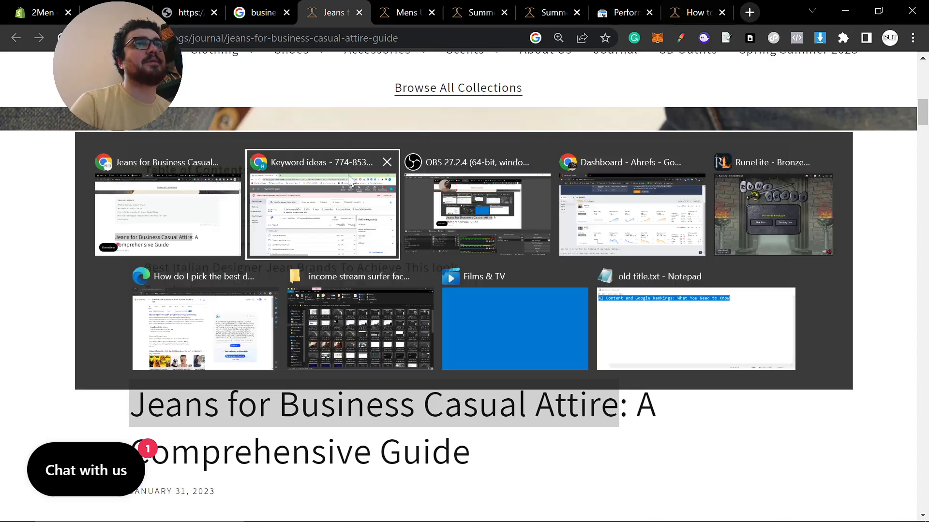
{"action": "left_click", "coordinate": [322, 211]}
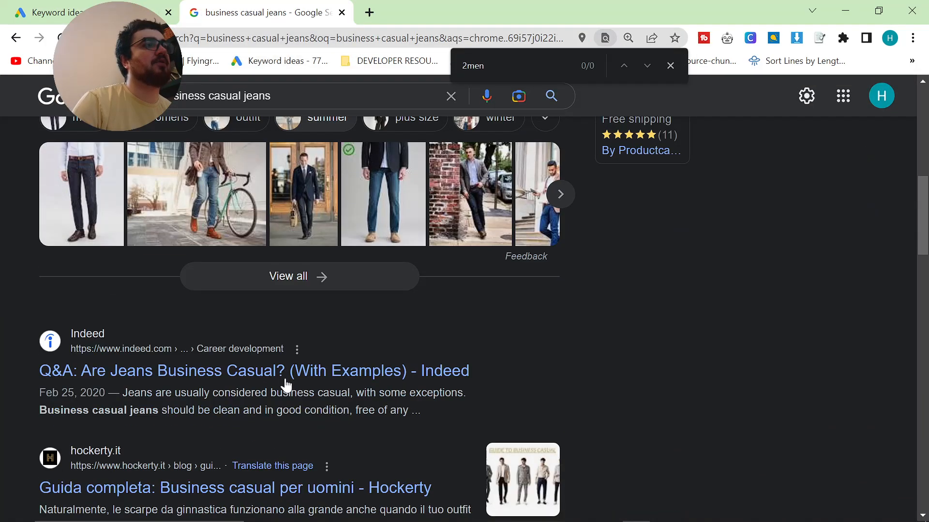
{"action": "scroll", "scroll_direction": "down", "scroll_amount": 3}
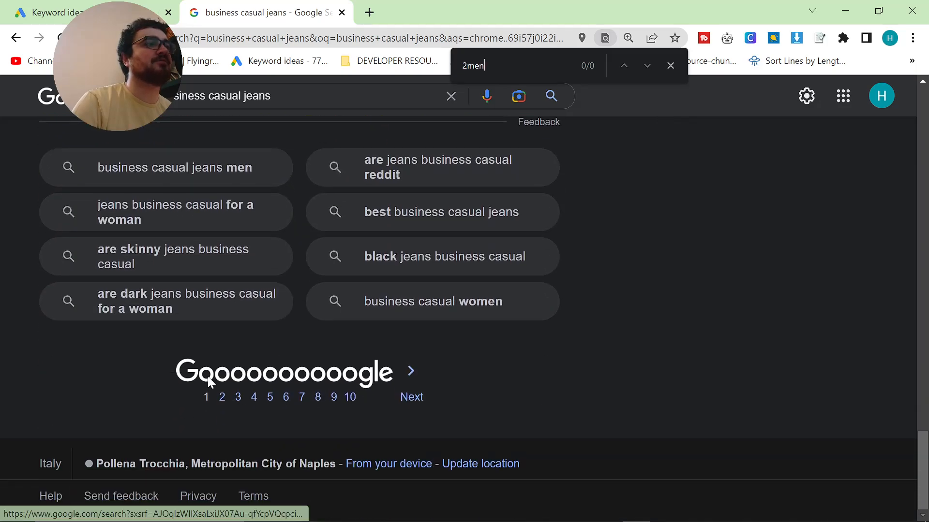
{"action": "left_click", "coordinate": [221, 397]}
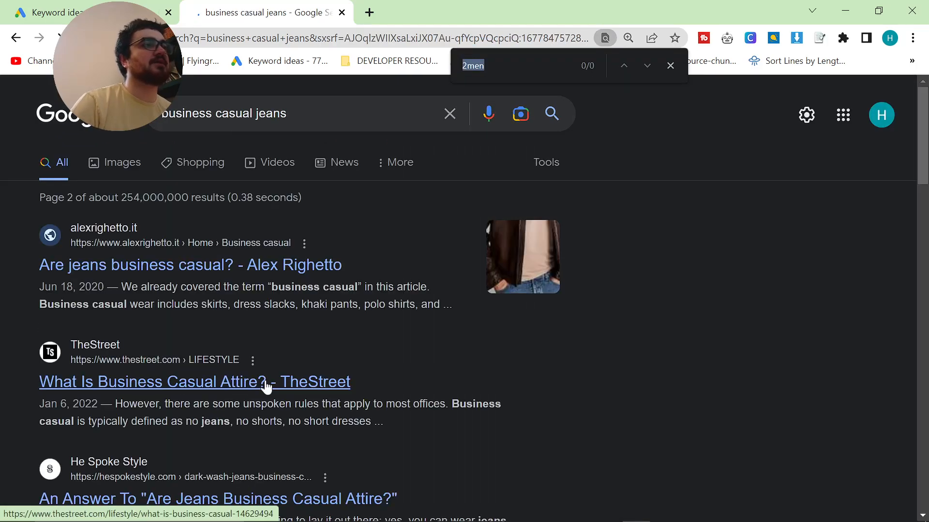
{"action": "scroll", "scroll_direction": "down", "scroll_amount": 3}
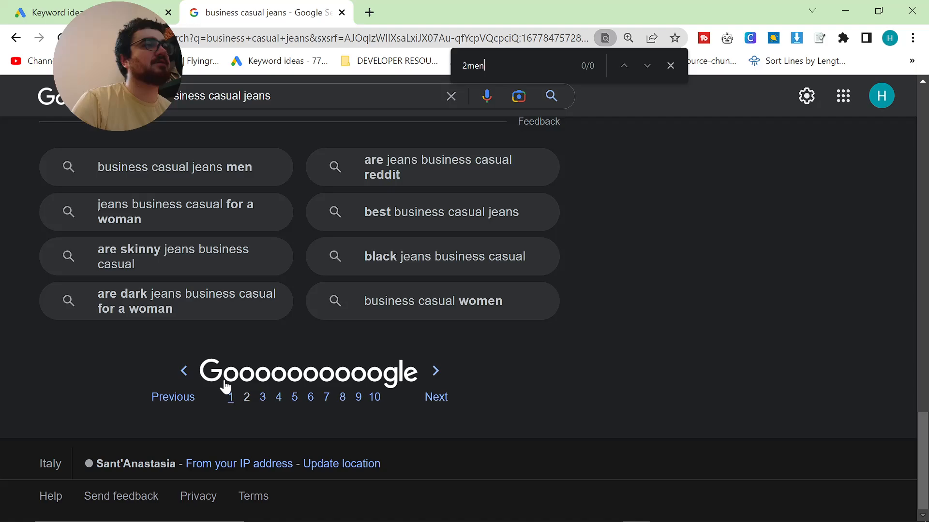